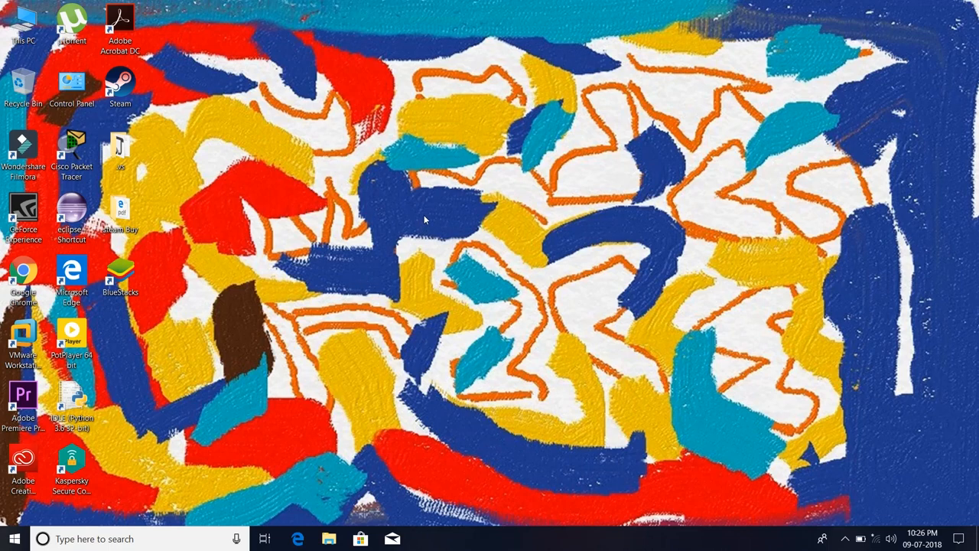
mouse_move(360, 232)
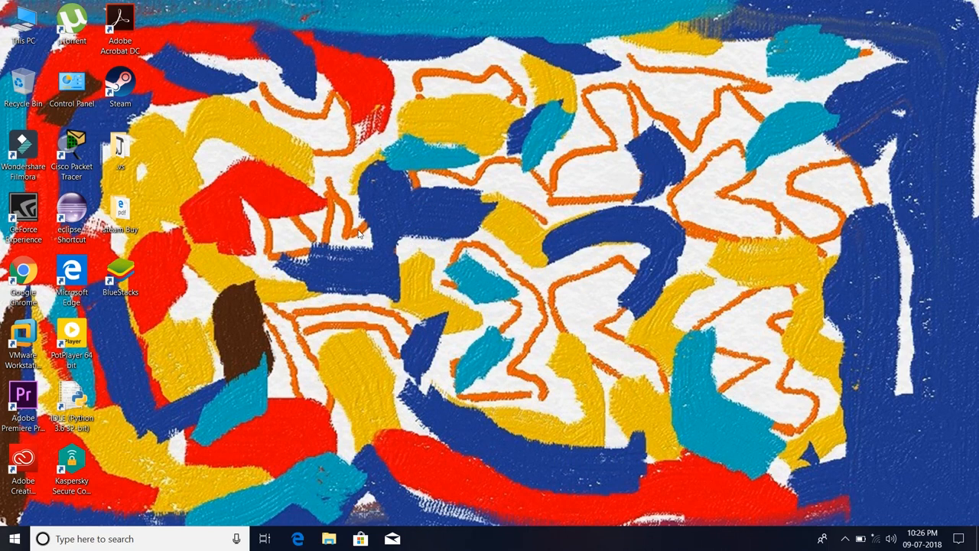
- Refresh the Windows desktop several times from its right-click context menu
right_click(364, 252)
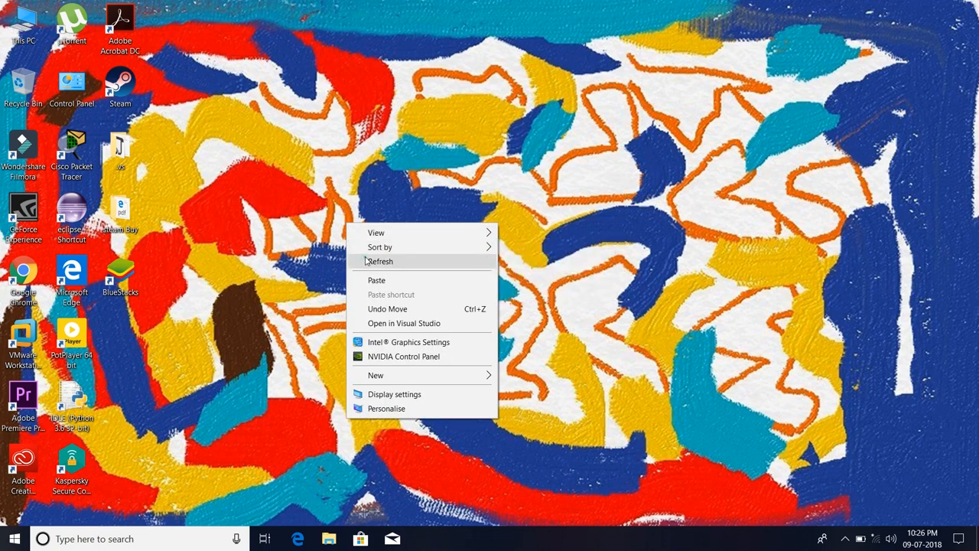
click(379, 260)
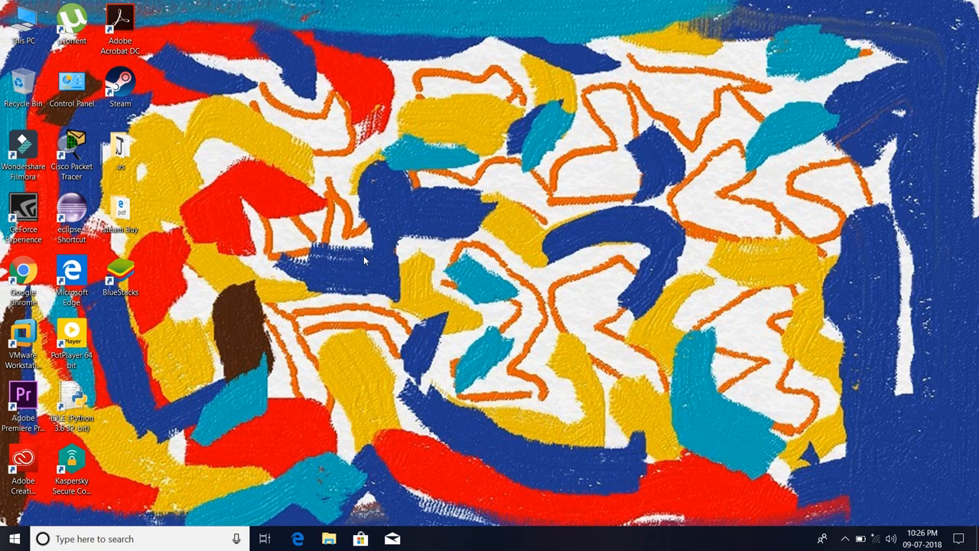
mouse_move(385, 257)
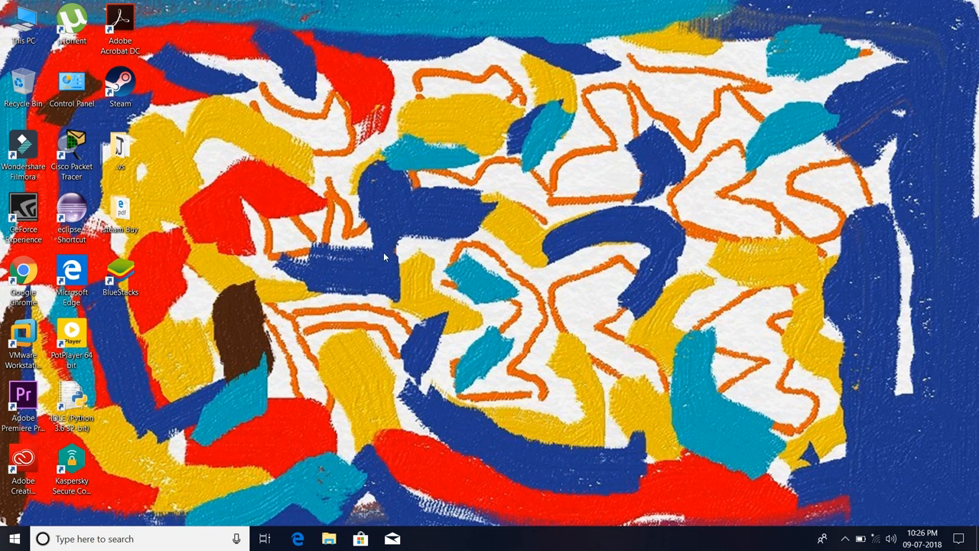
mouse_move(391, 282)
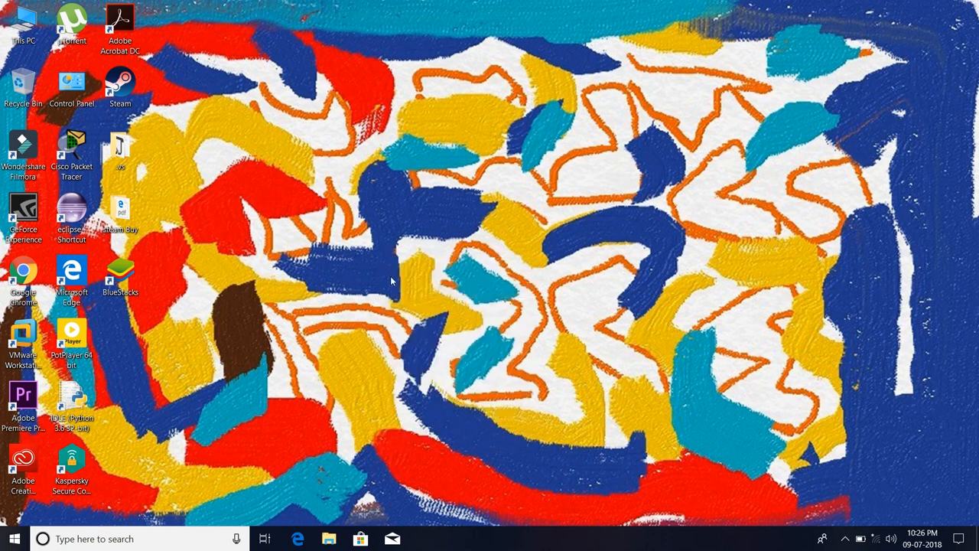
mouse_move(371, 205)
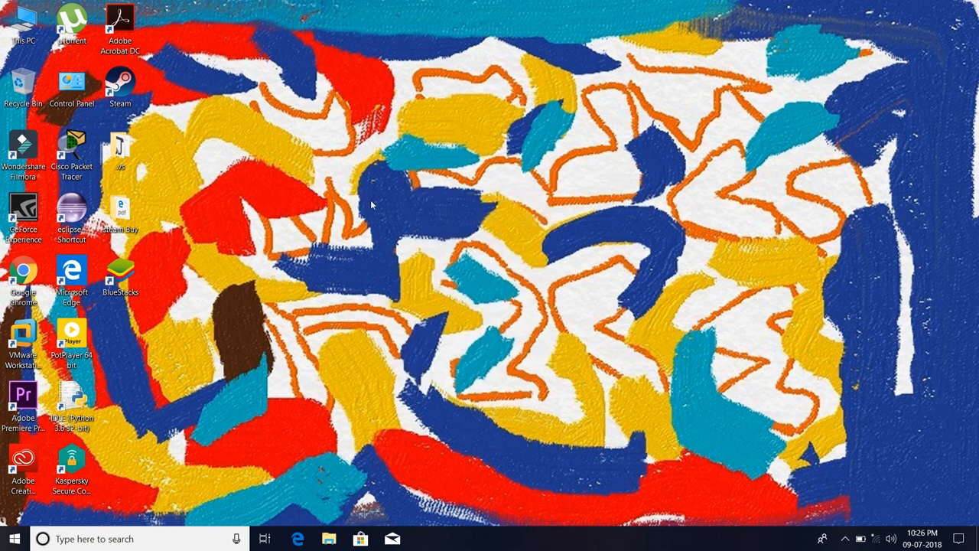
right_click(370, 205)
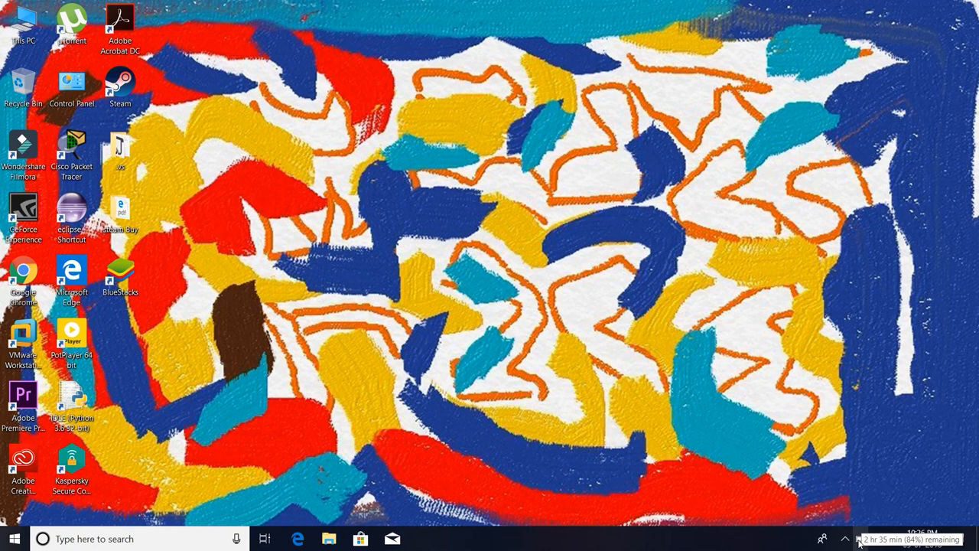
click(860, 538)
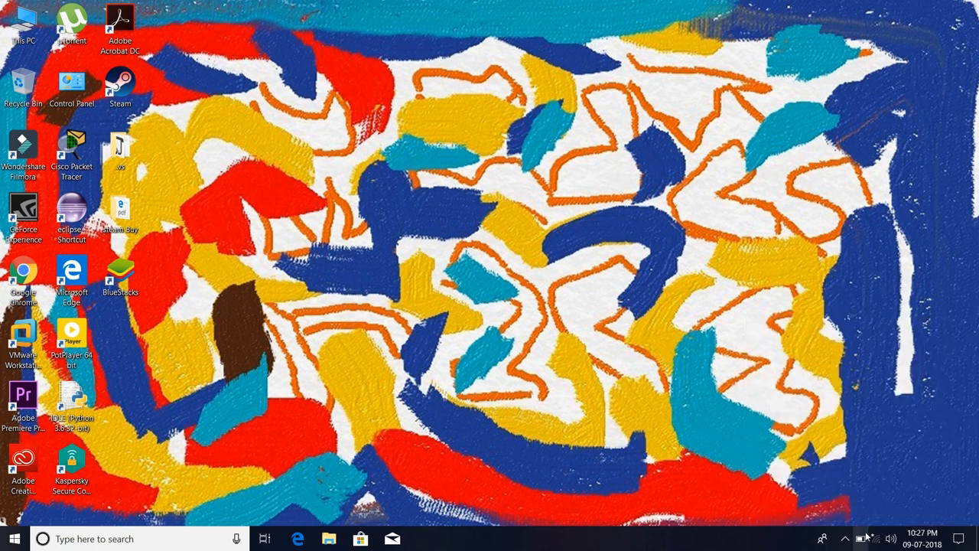
right_click(559, 253)
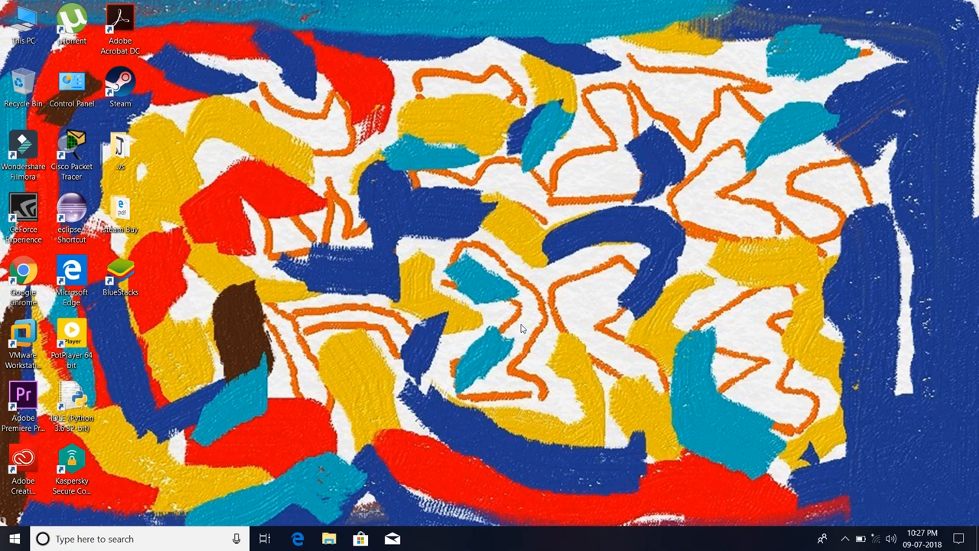
mouse_move(624, 361)
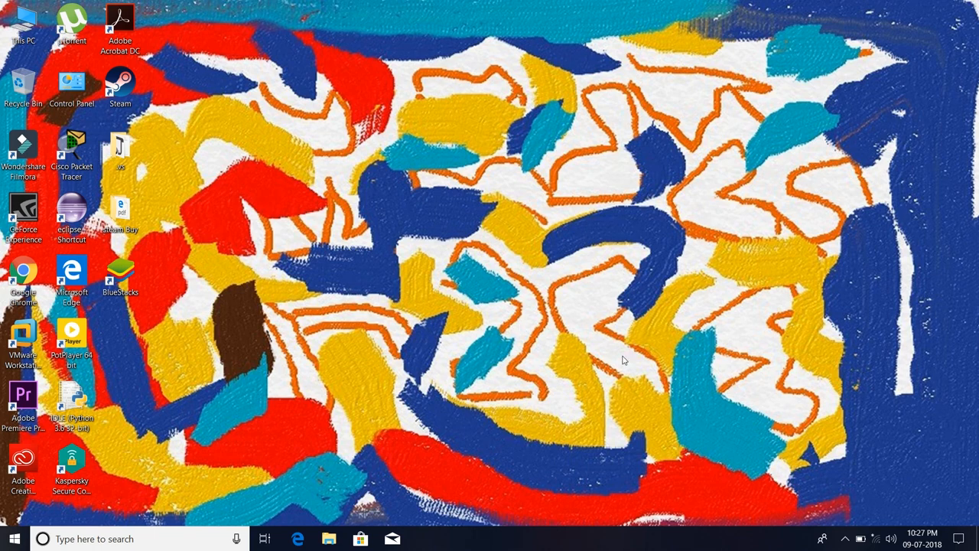
mouse_move(863, 538)
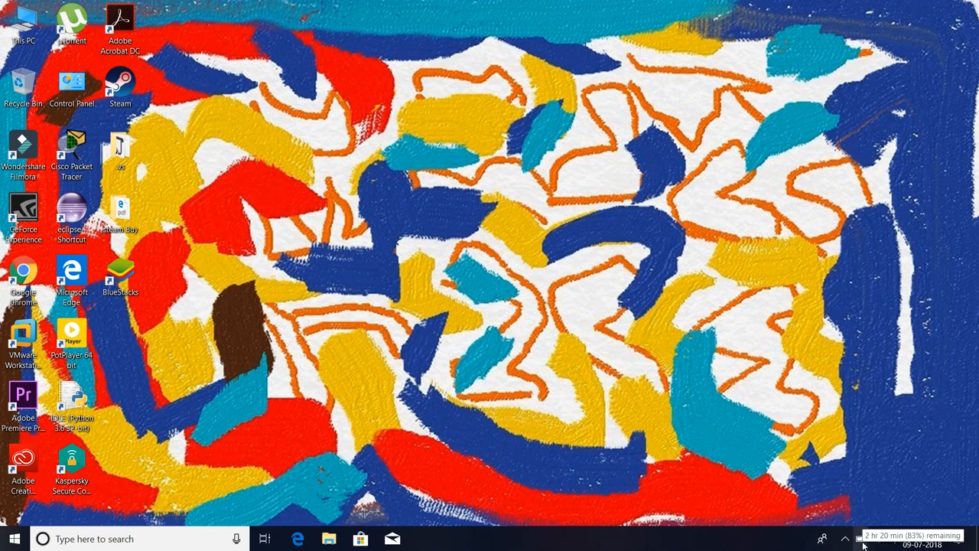
mouse_move(566, 238)
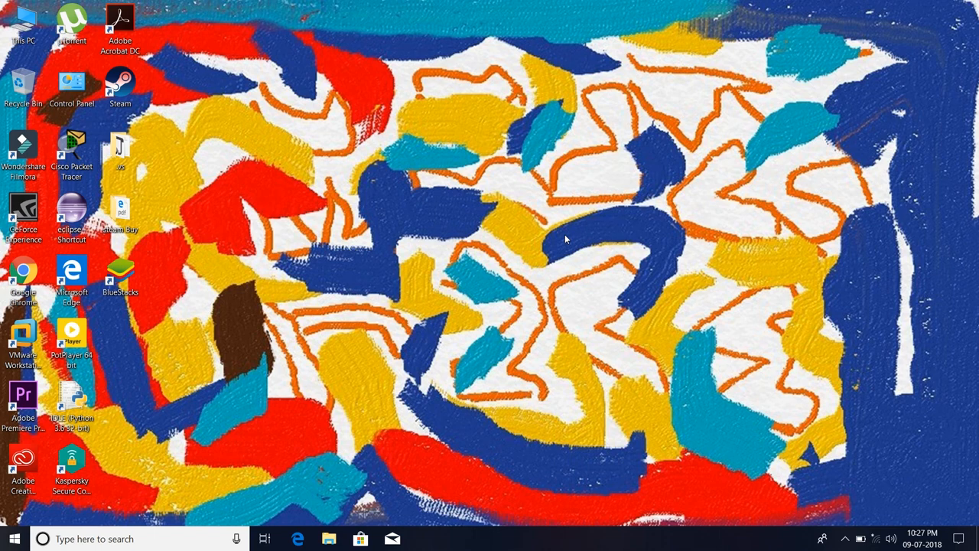
mouse_move(765, 526)
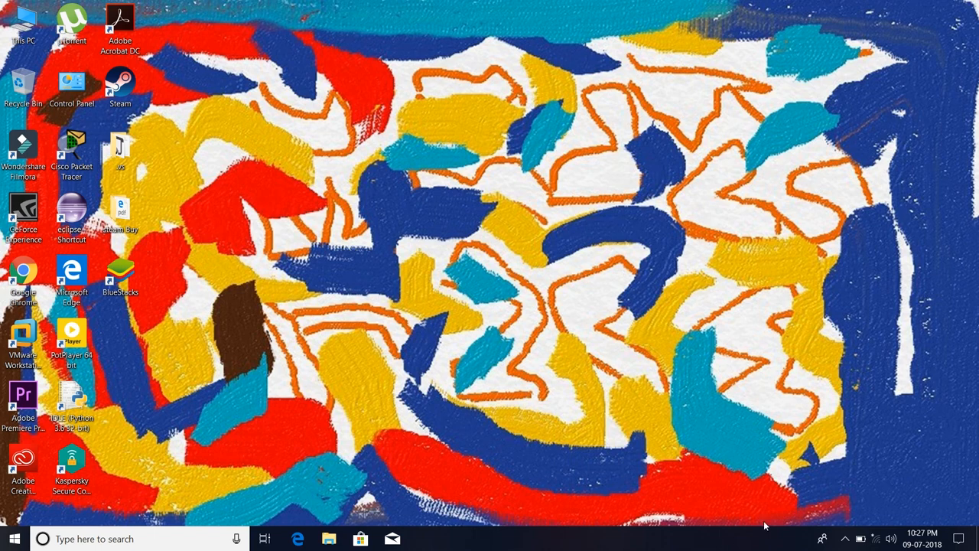
mouse_move(860, 539)
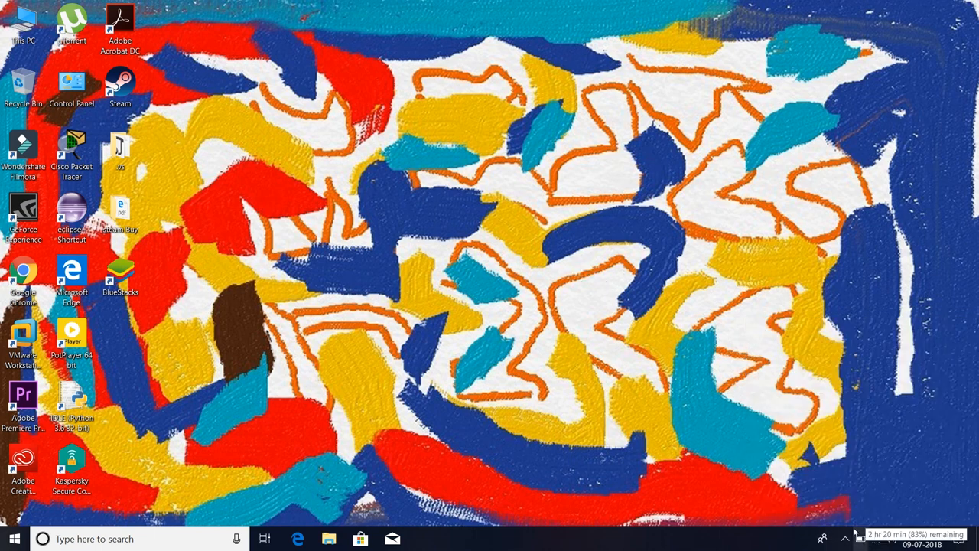
mouse_move(612, 269)
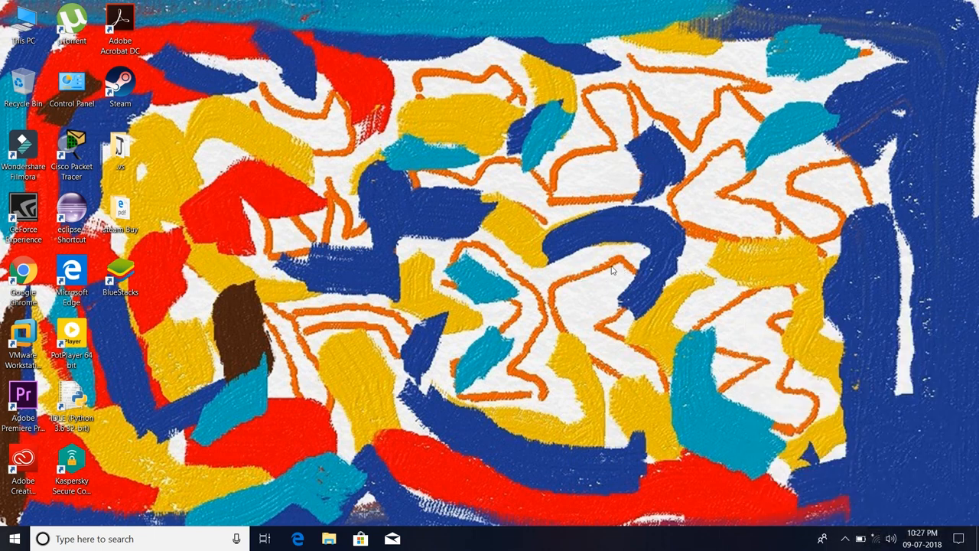
mouse_move(508, 214)
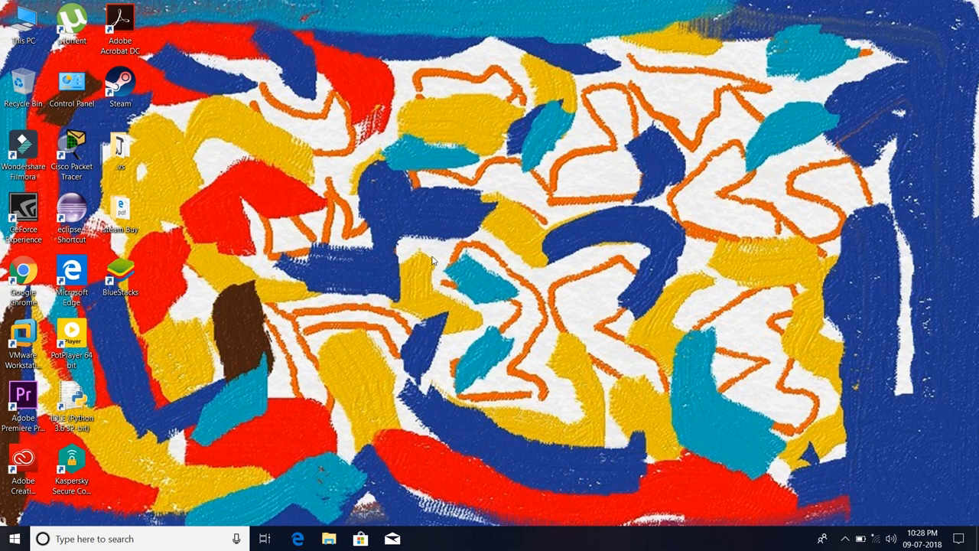
right_click(517, 205)
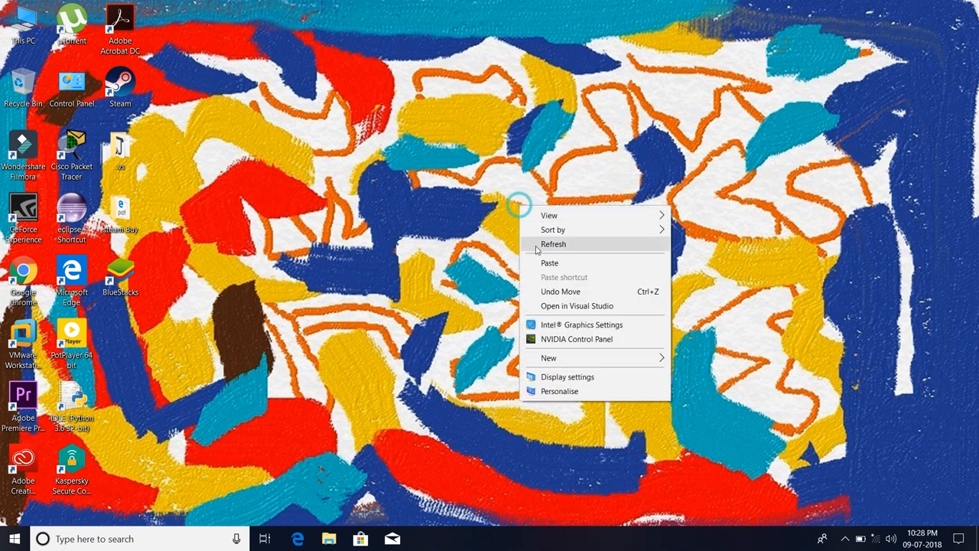
click(13, 538)
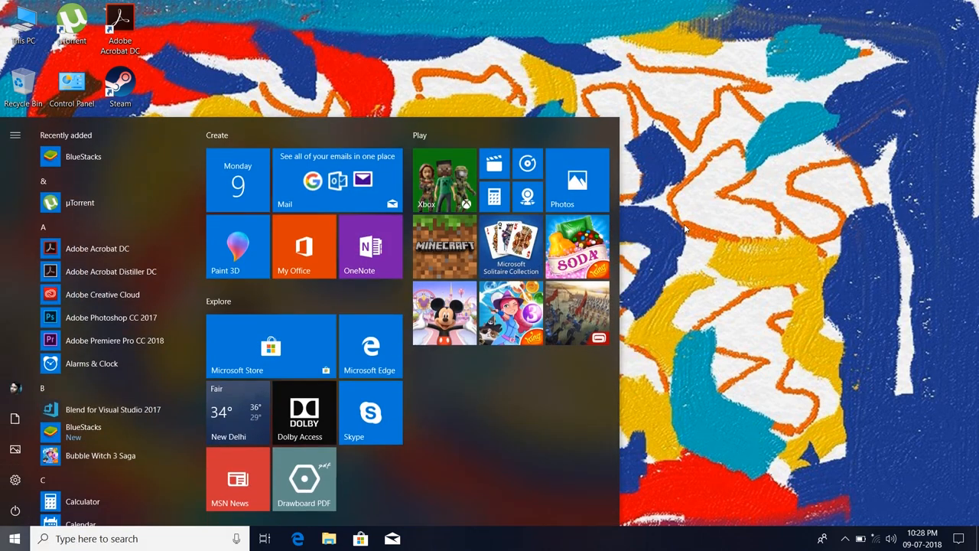
right_click(425, 211)
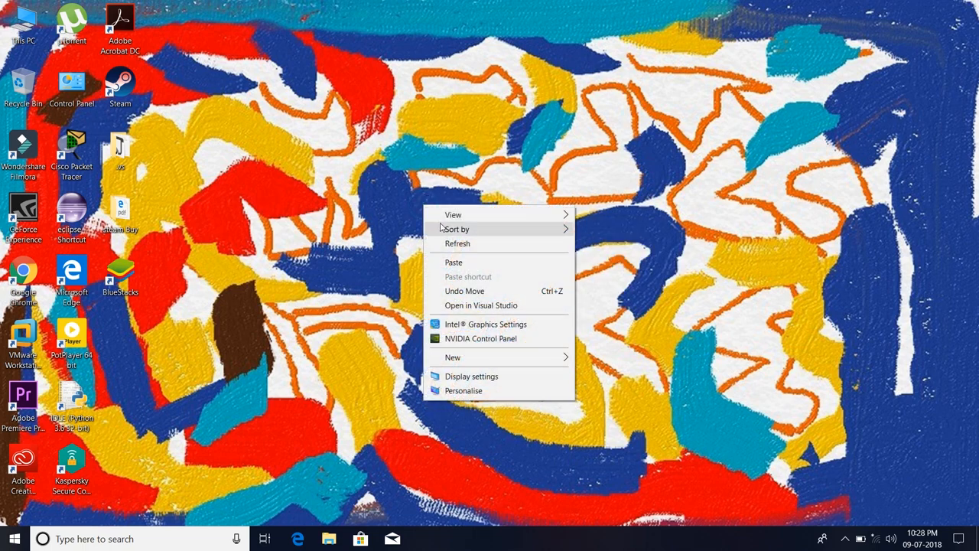
click(457, 243)
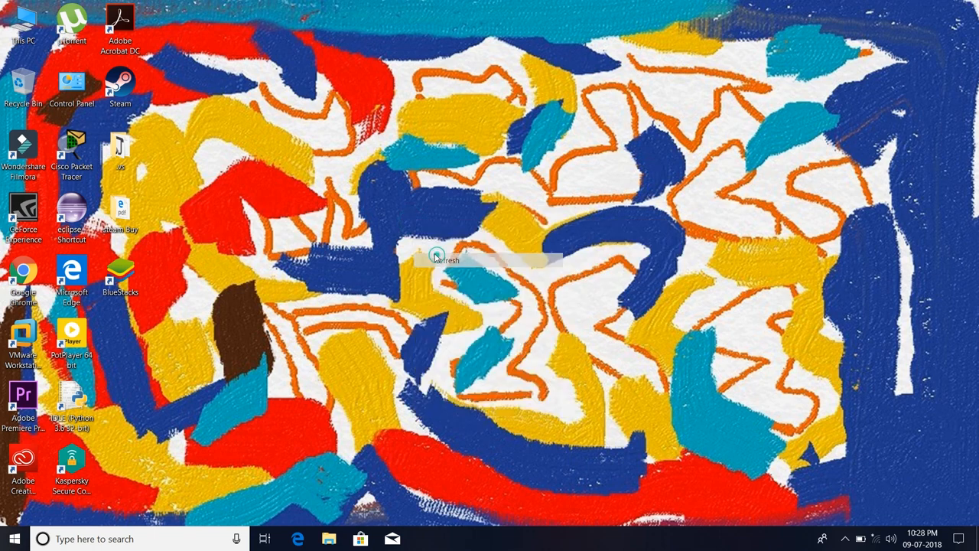
click(446, 261)
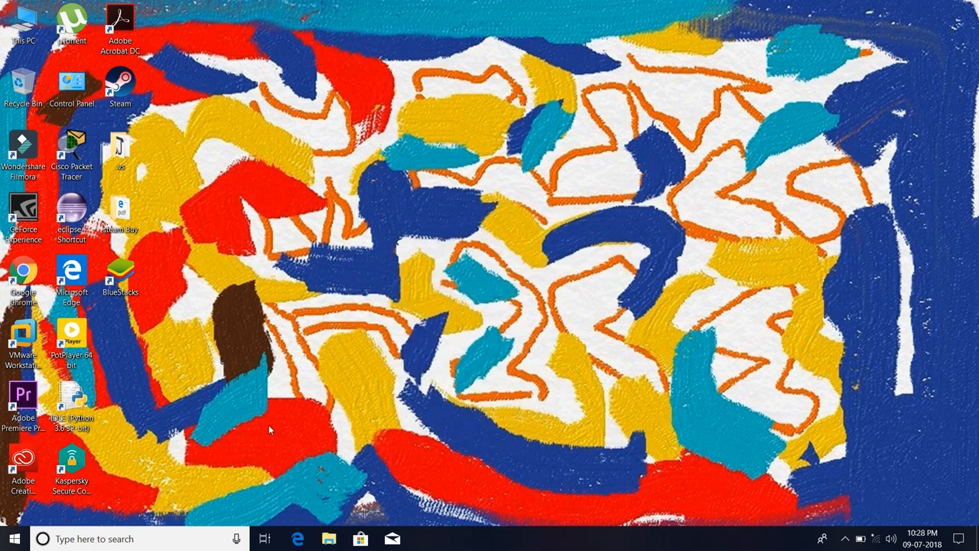
mouse_move(591, 192)
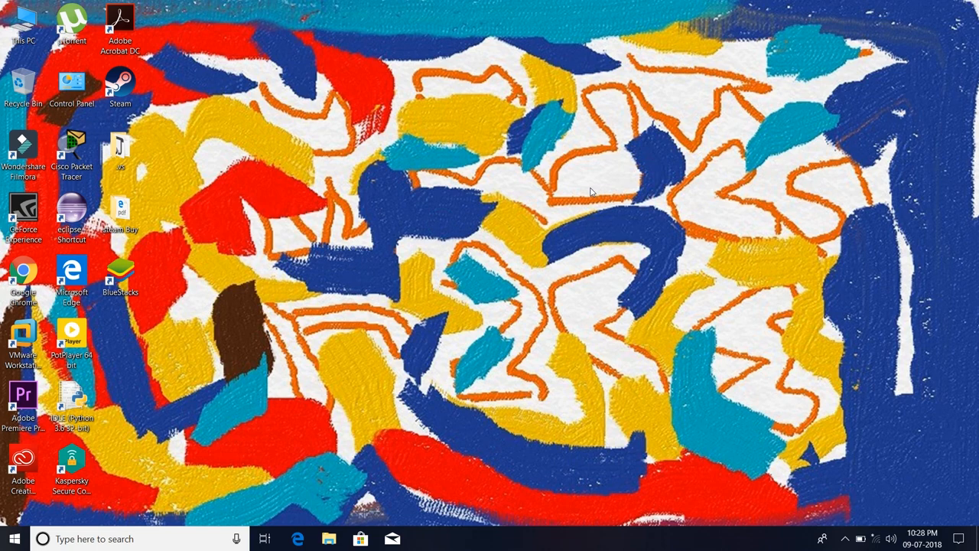
mouse_move(911, 321)
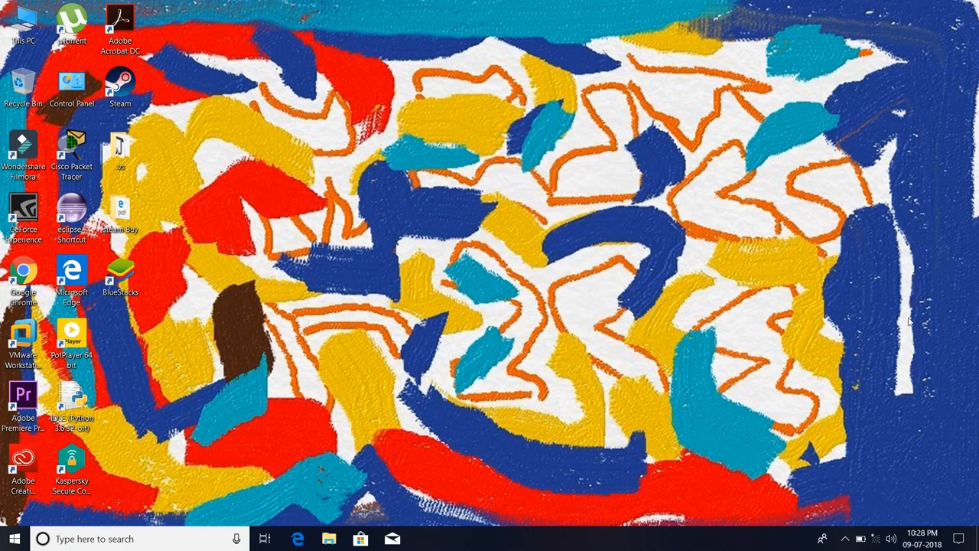
mouse_move(407, 276)
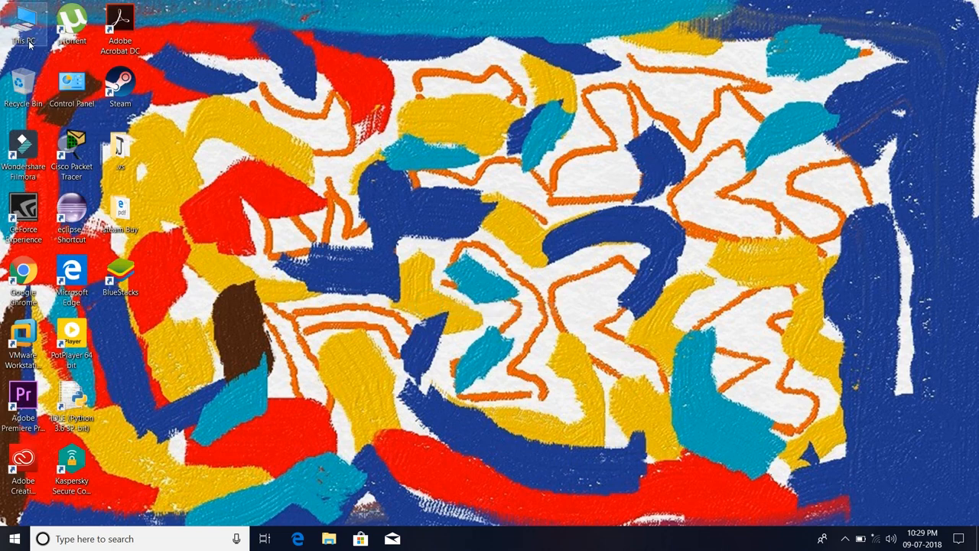
- From This PC, bring up Device Manager and select Microsoft AC Adapter under Batteries
right_click(23, 23)
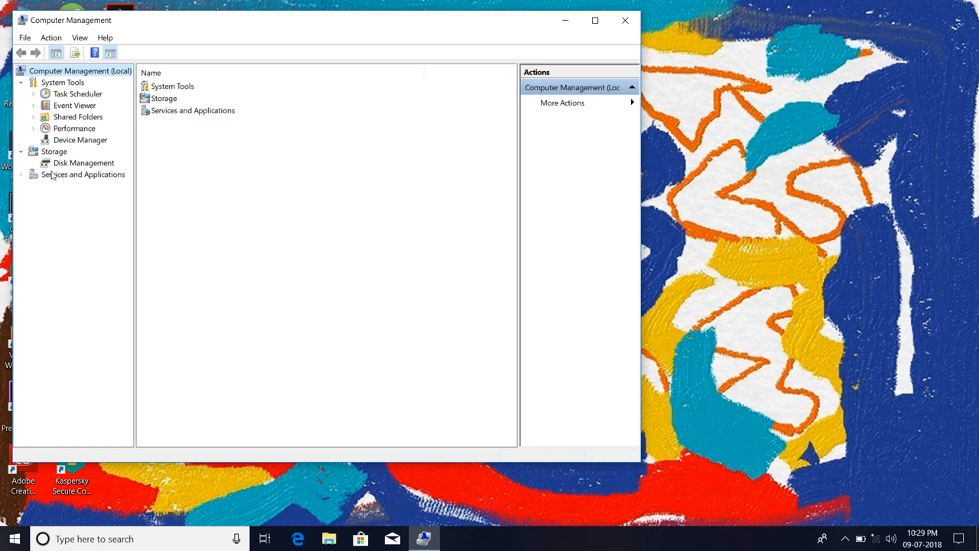
click(80, 139)
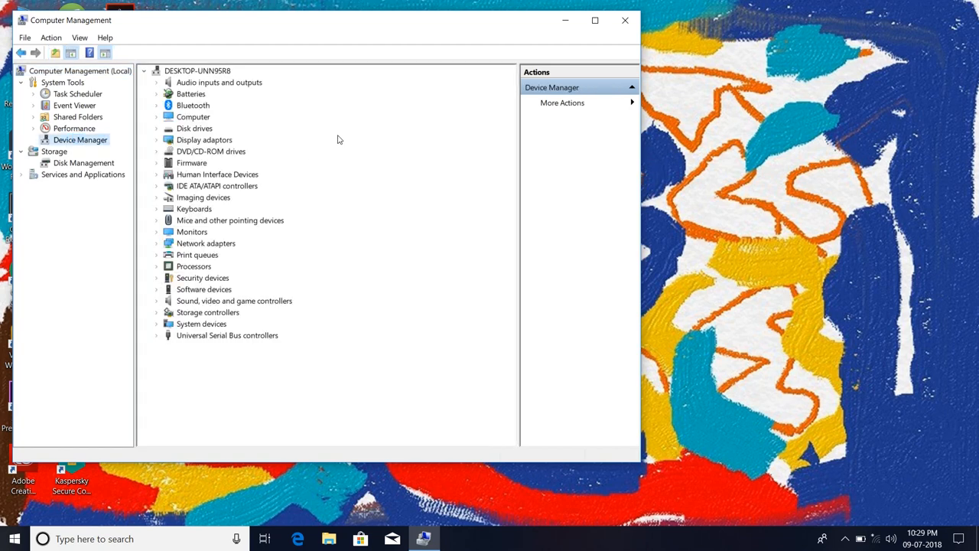
mouse_move(156, 103)
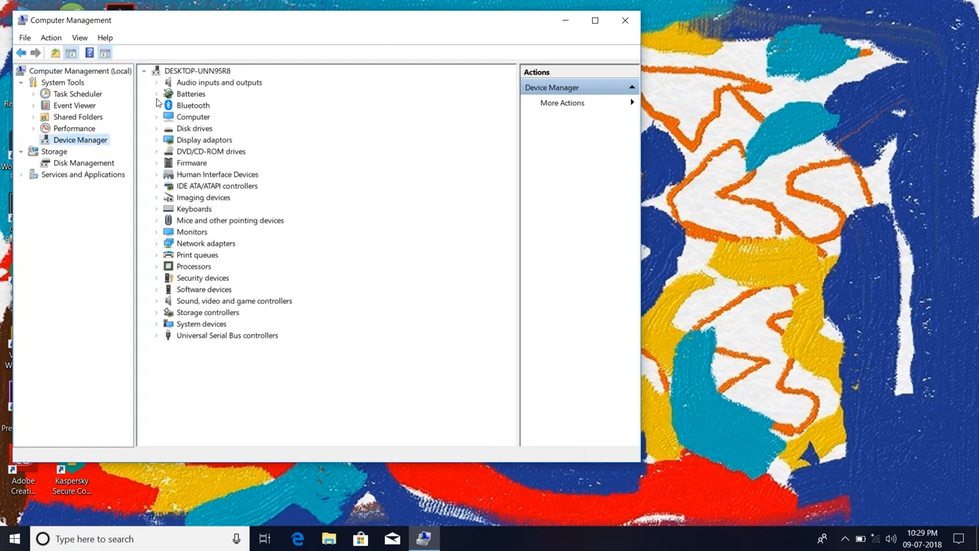
click(156, 93)
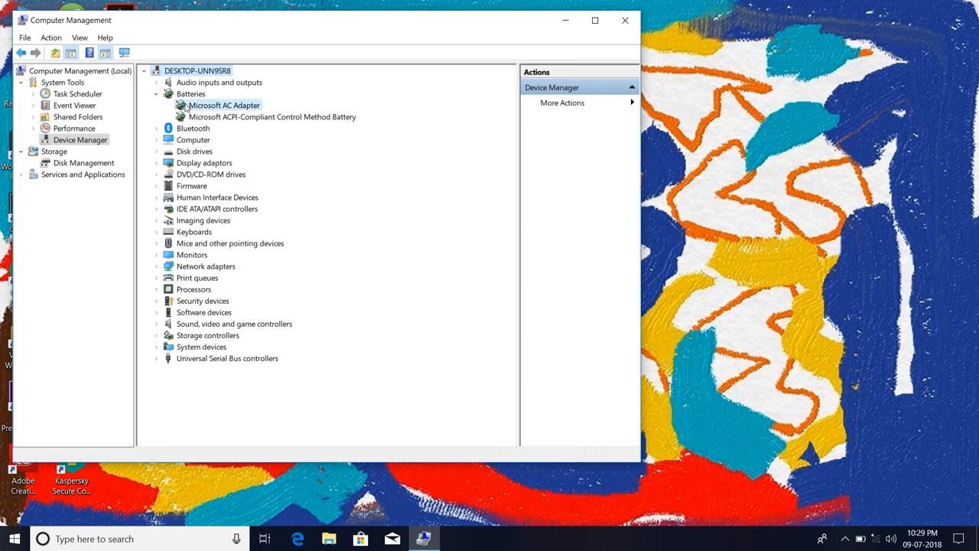
right_click(224, 104)
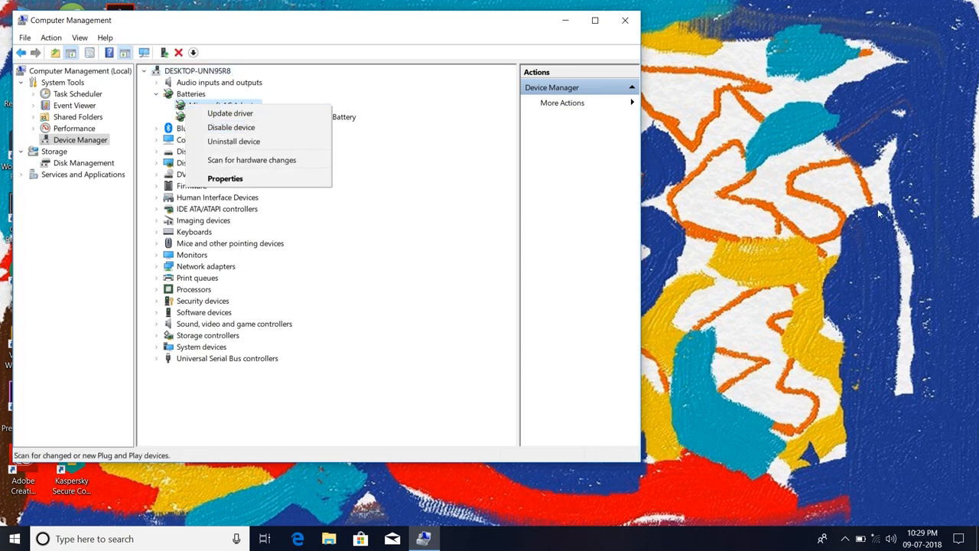
click(876, 538)
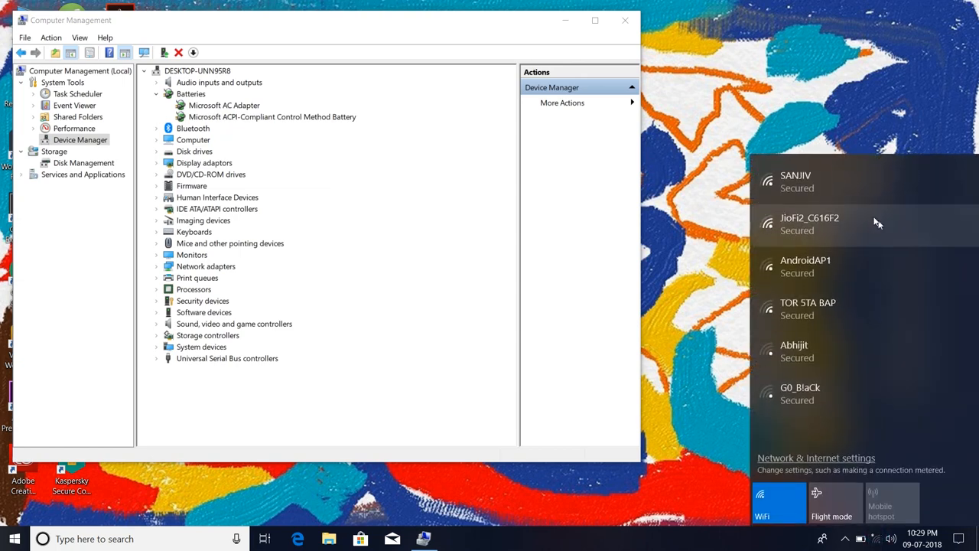
click(796, 180)
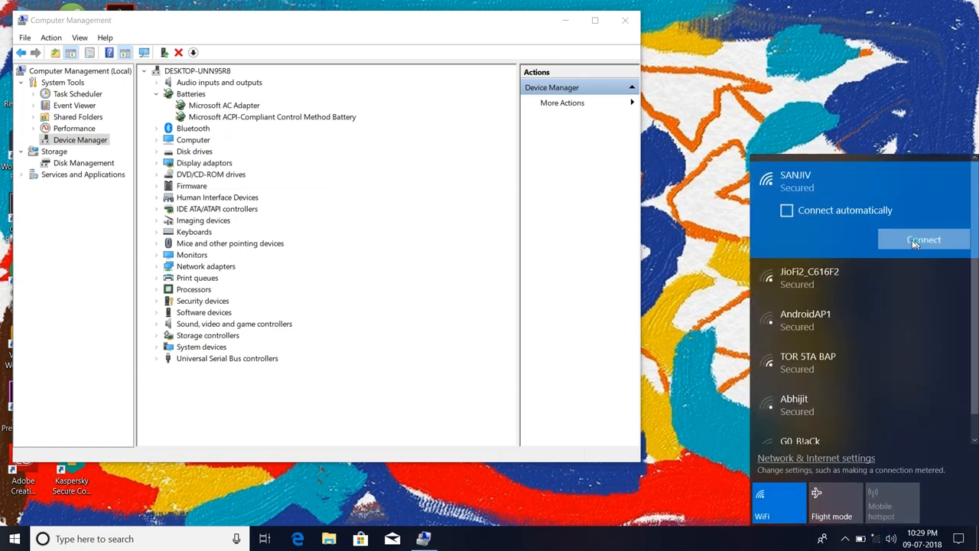
click(924, 239)
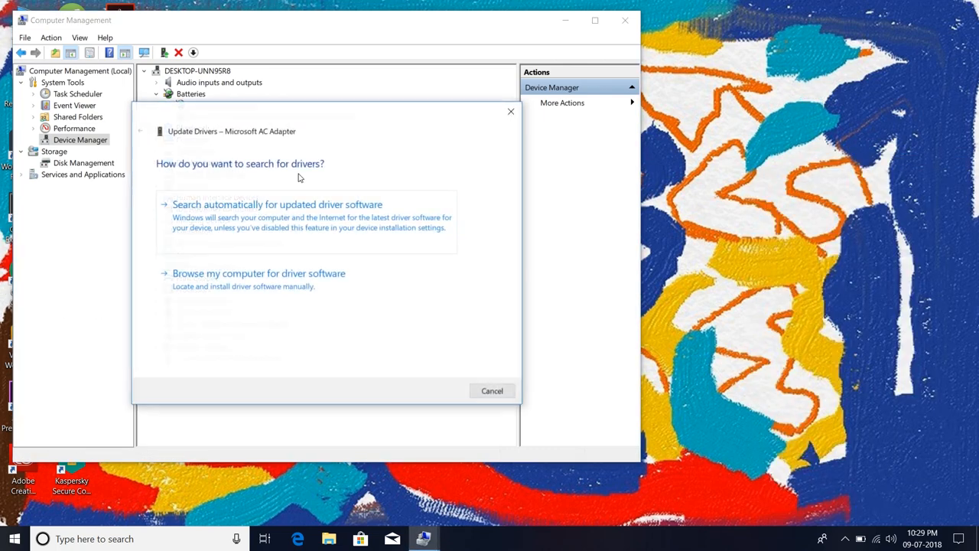
click(277, 205)
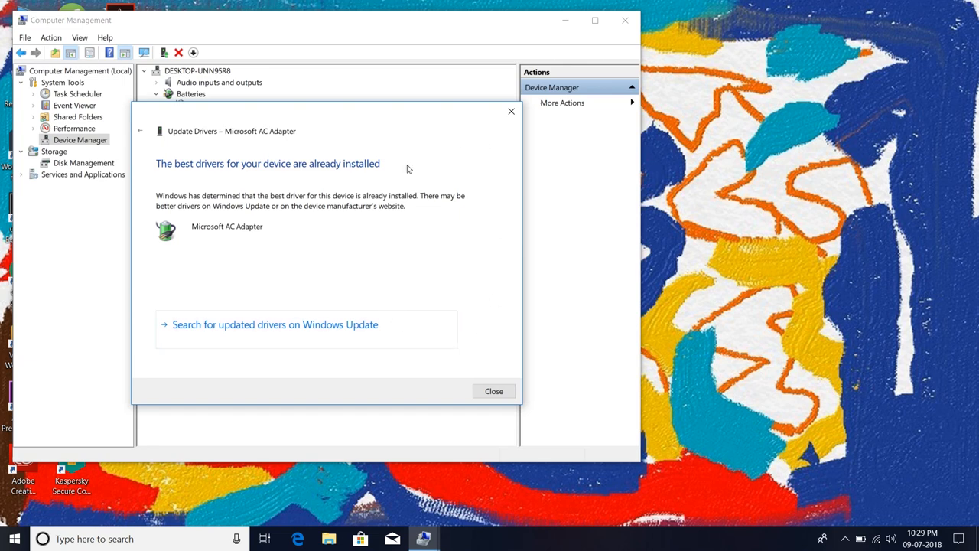
click(492, 391)
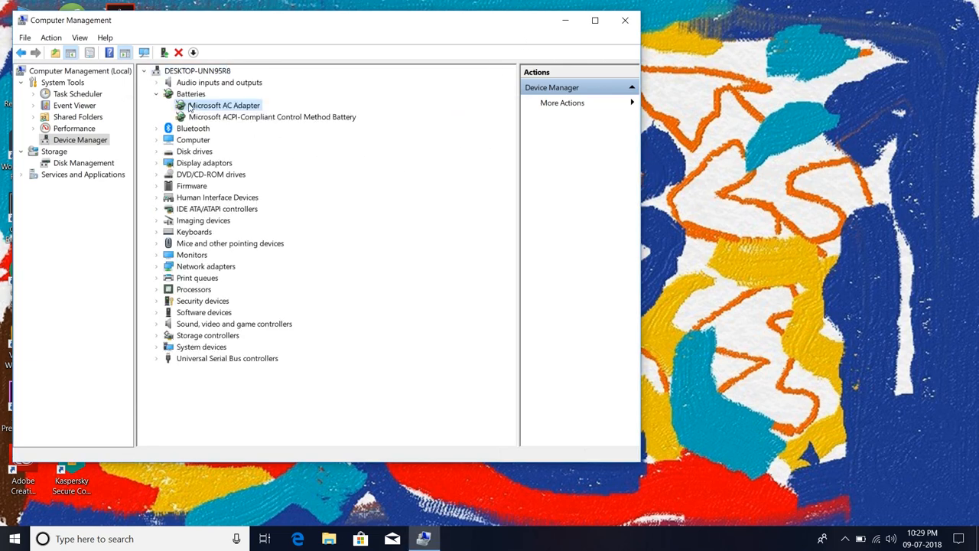
- Uninstall the Microsoft AC Adapter and the remaining battery device from Device Manager
right_click(223, 104)
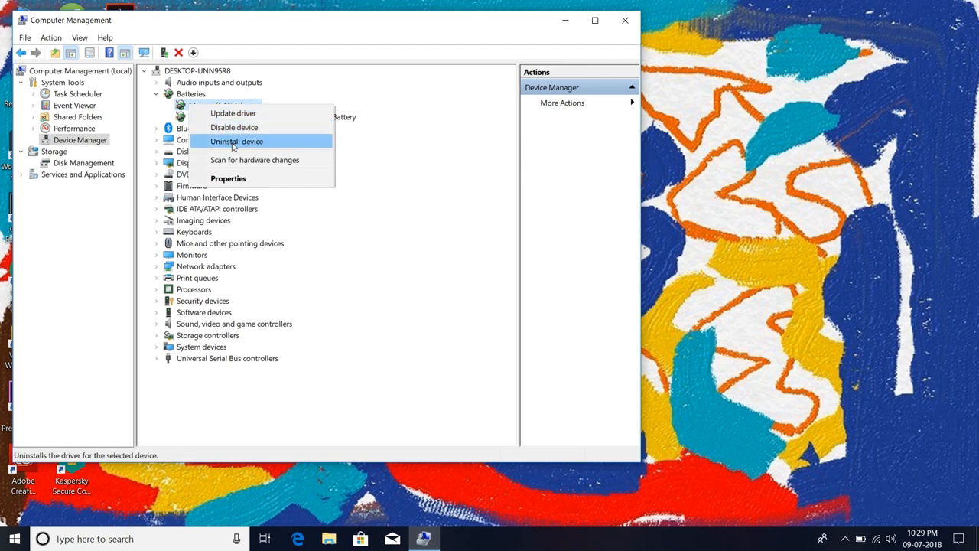
click(236, 141)
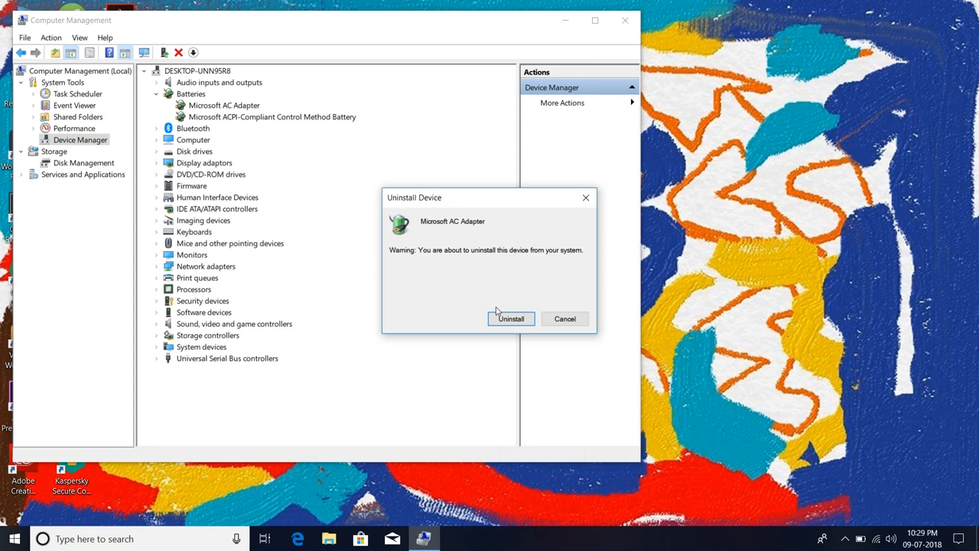
click(511, 318)
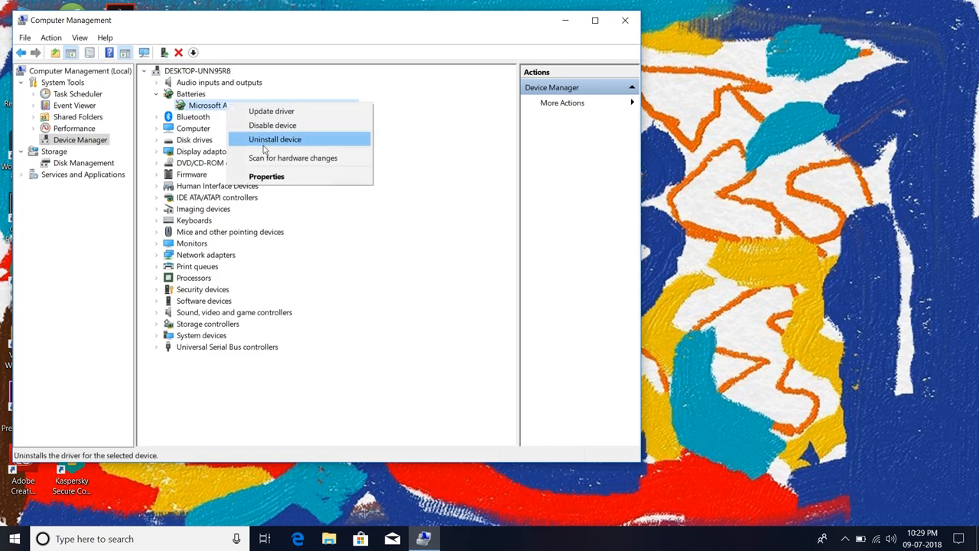
click(275, 138)
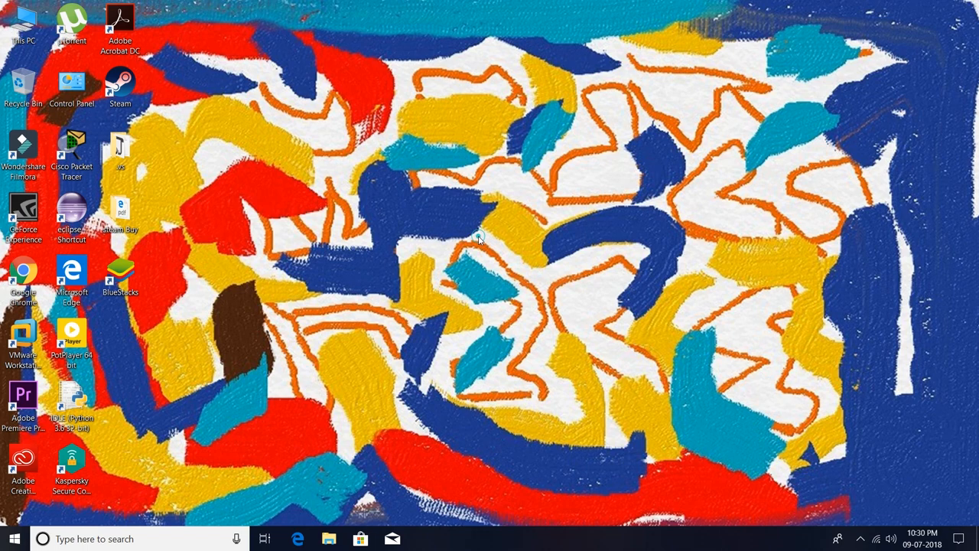
mouse_move(427, 233)
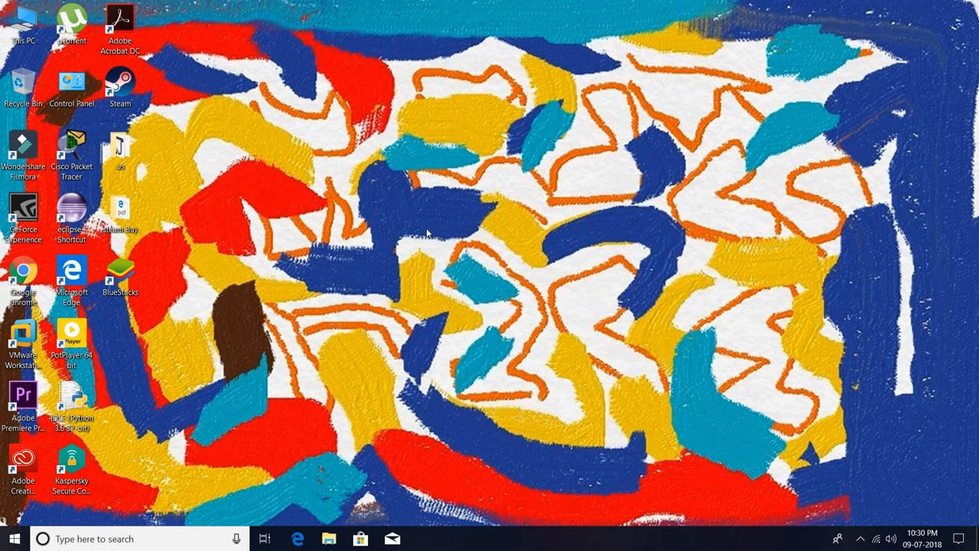
mouse_move(370, 365)
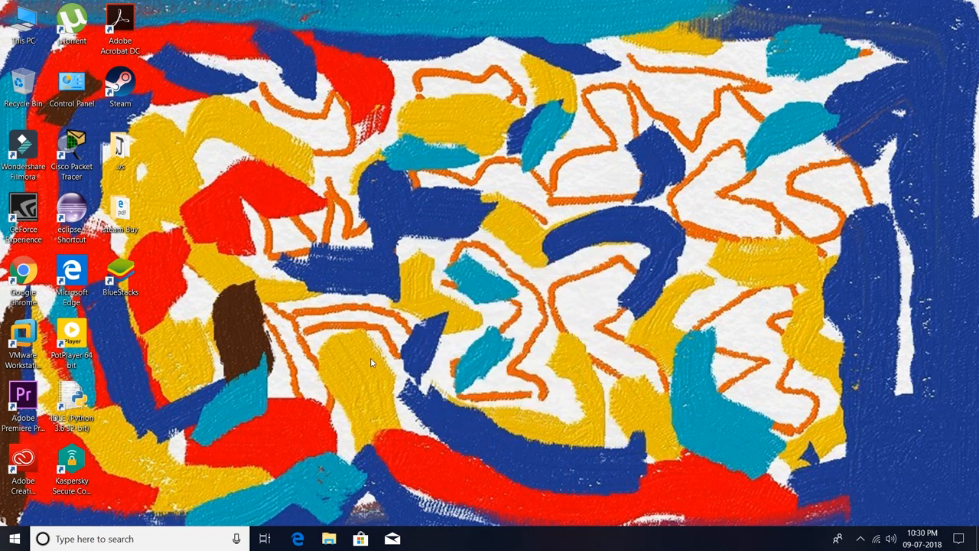
mouse_move(407, 218)
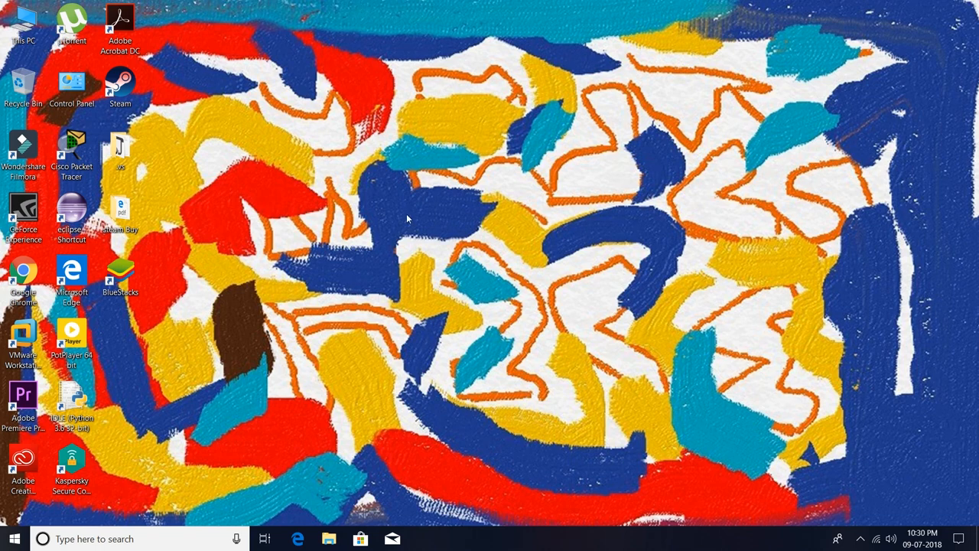
mouse_move(532, 210)
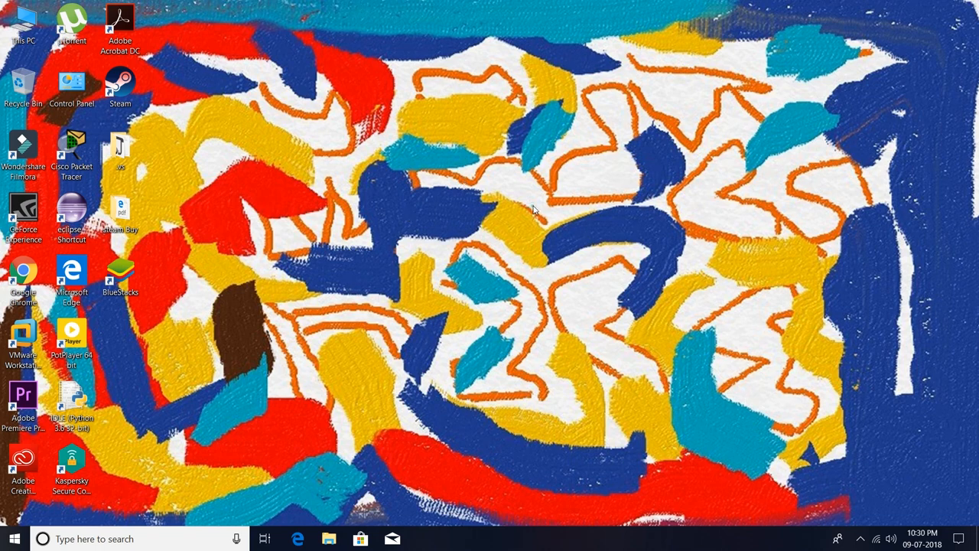
mouse_move(23, 18)
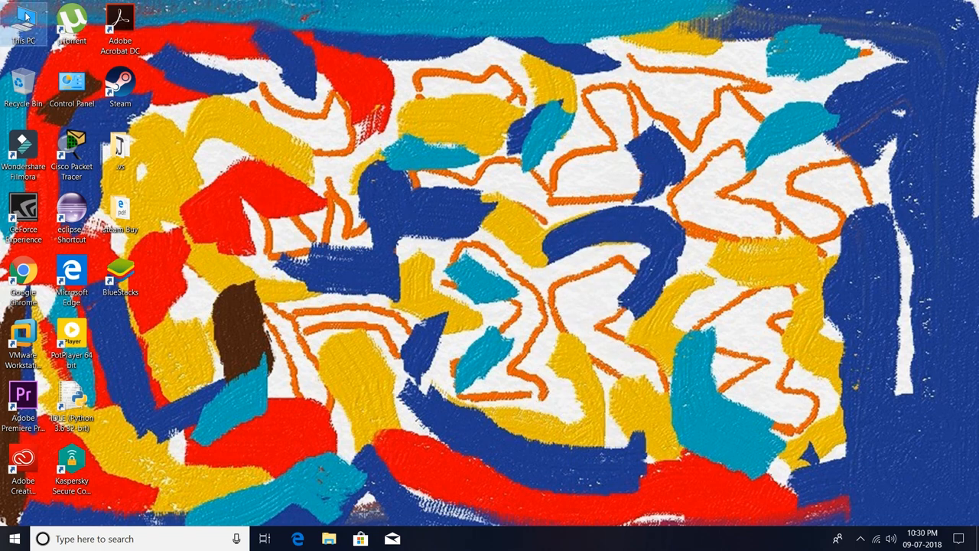
- Launch Chrome, search 'lenovo support' and go to the Home Global Support - us - Lenovo result
double_click(23, 19)
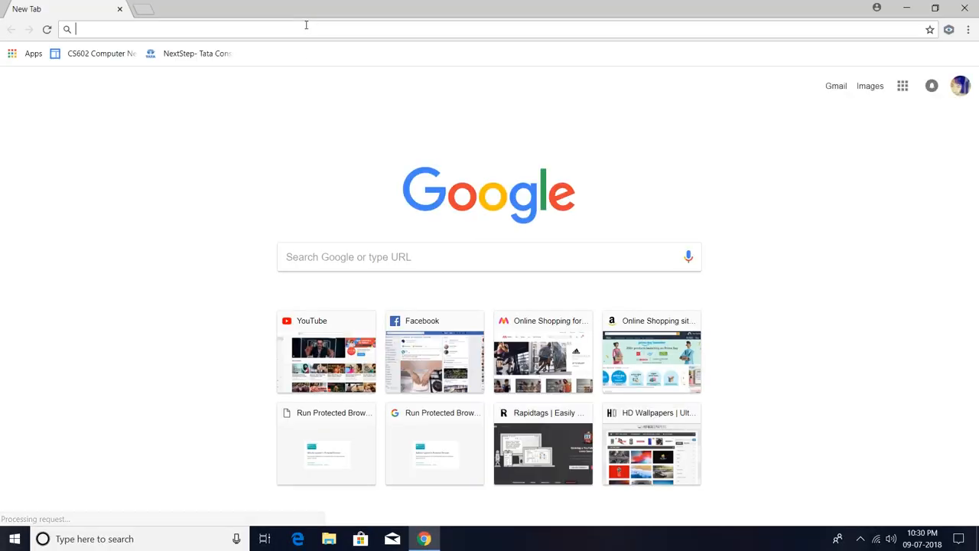
text(lenovo)
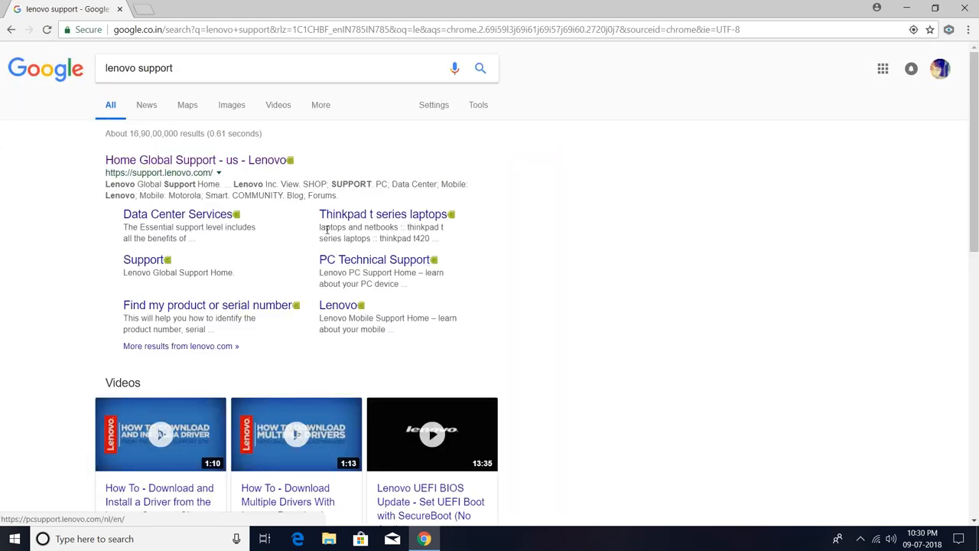
mouse_move(196, 161)
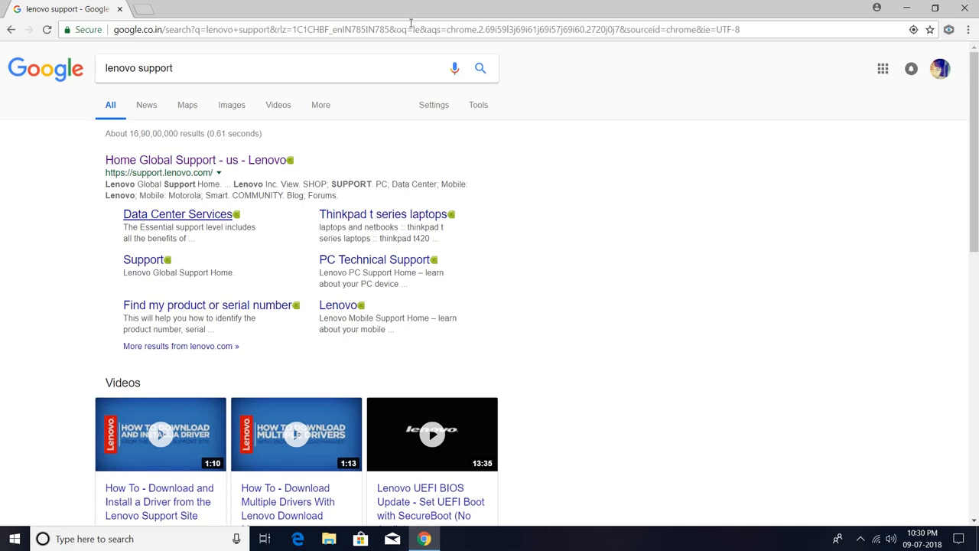
click(192, 160)
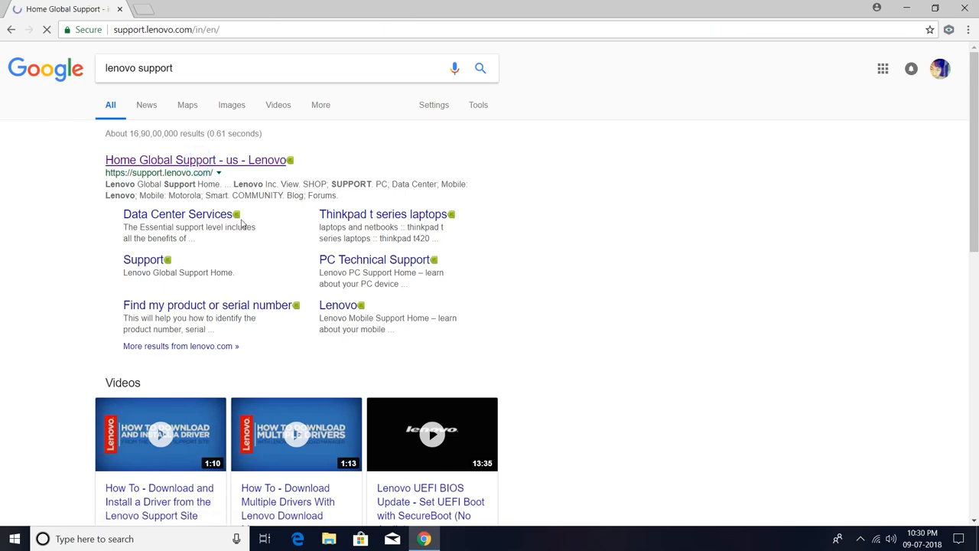
click(196, 161)
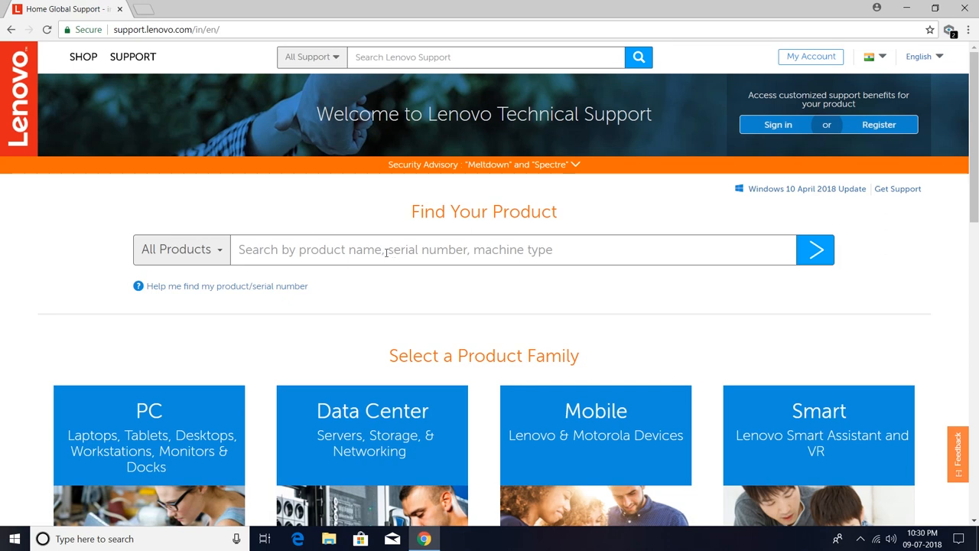
scroll(down, 3)
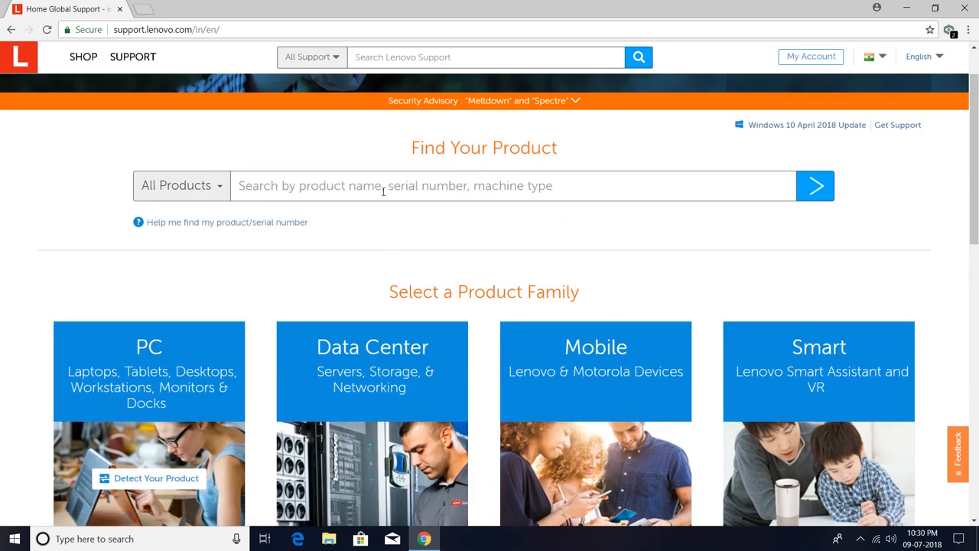
click(407, 187)
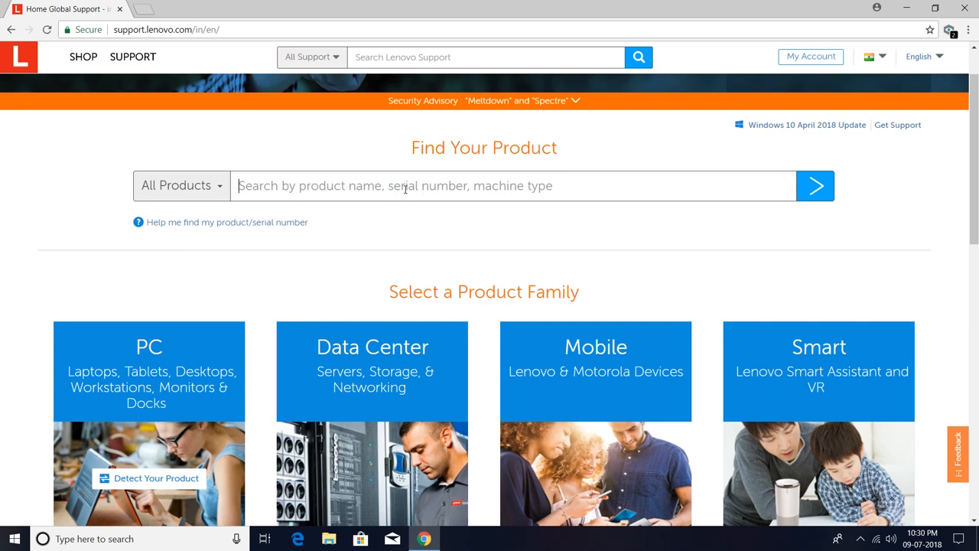
text(PF)
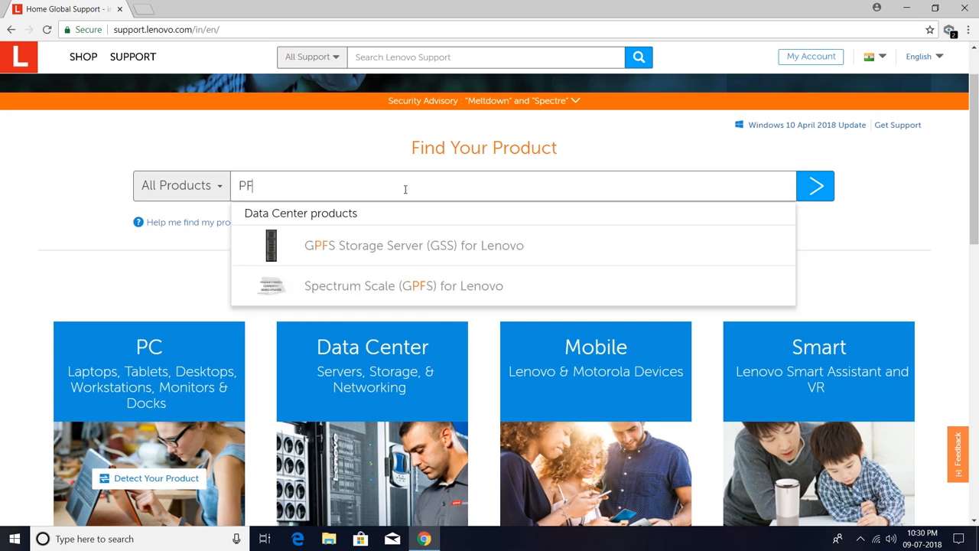
text(0P)
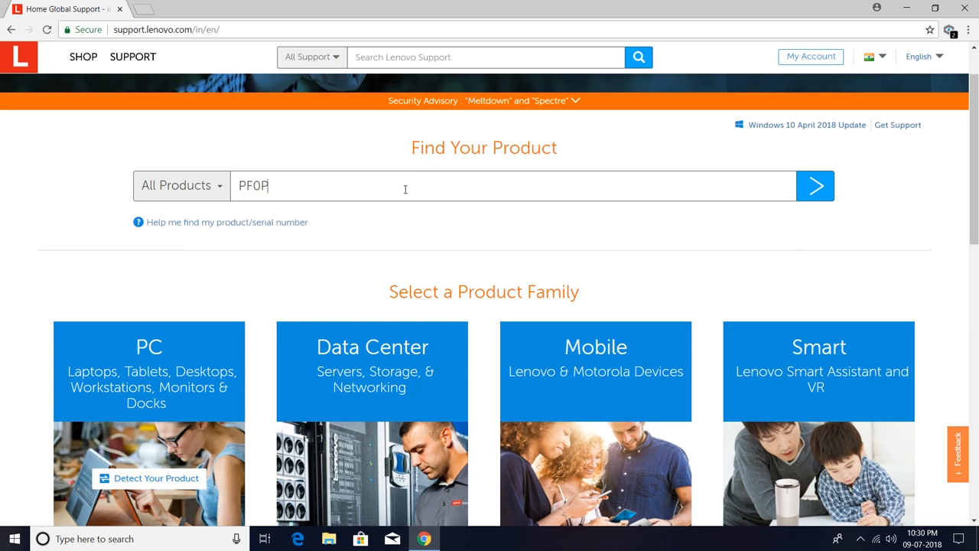
text(WB0N)
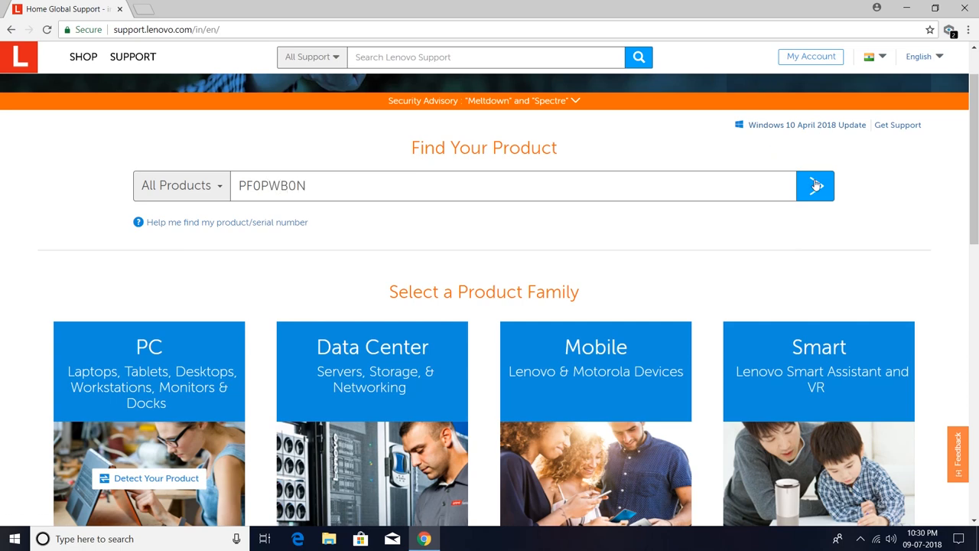
click(816, 185)
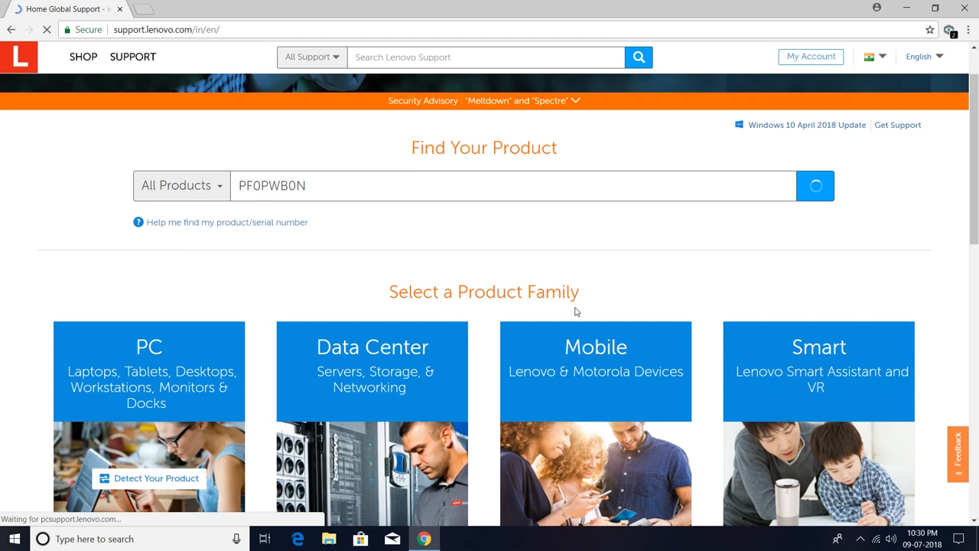
click(816, 186)
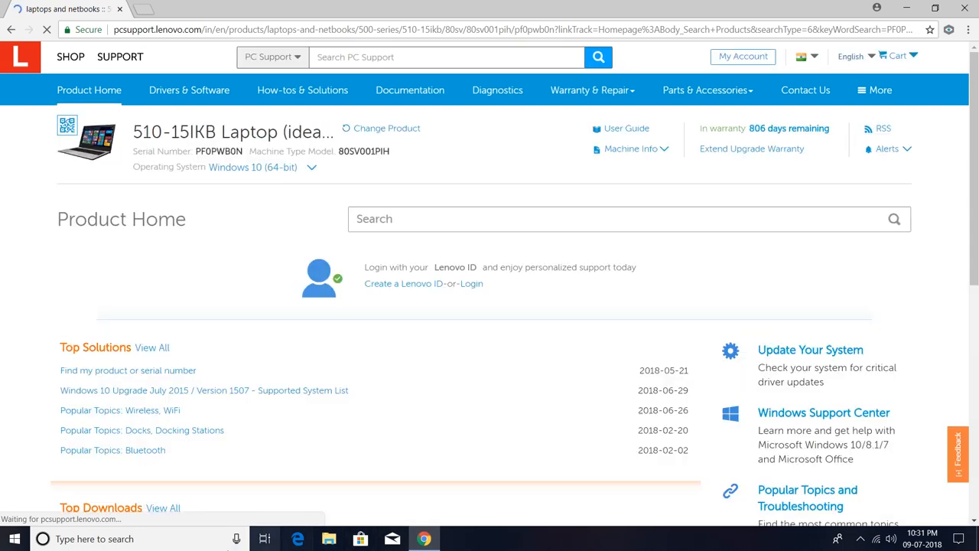
- Expand the Power Management (1) row in the downloads list to show the ACPI driver 1.5.0.15
scroll(down, 3)
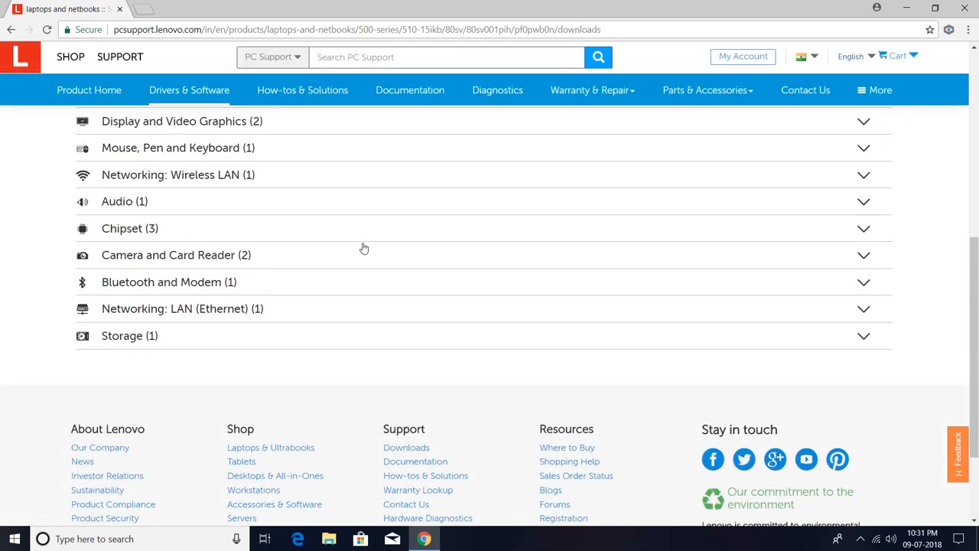
scroll(up, 3)
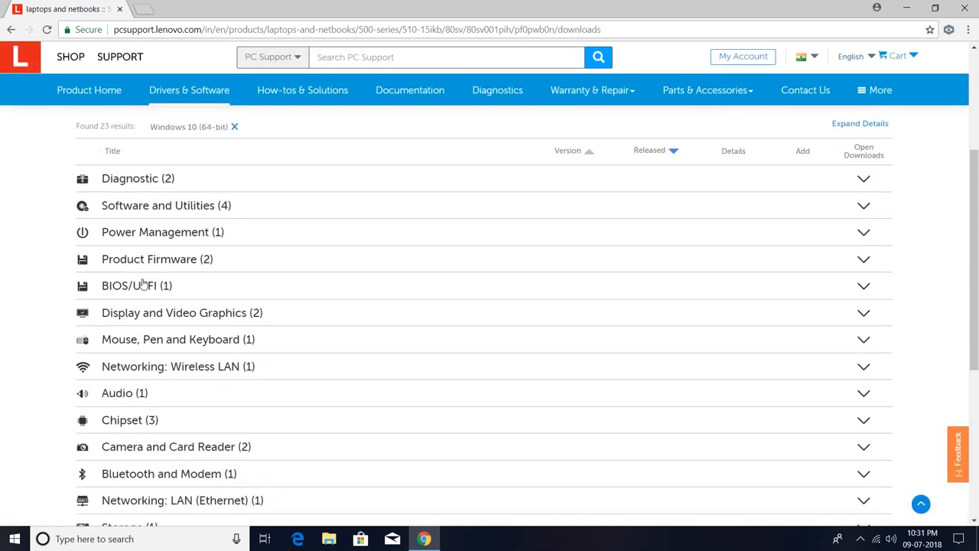
click(742, 55)
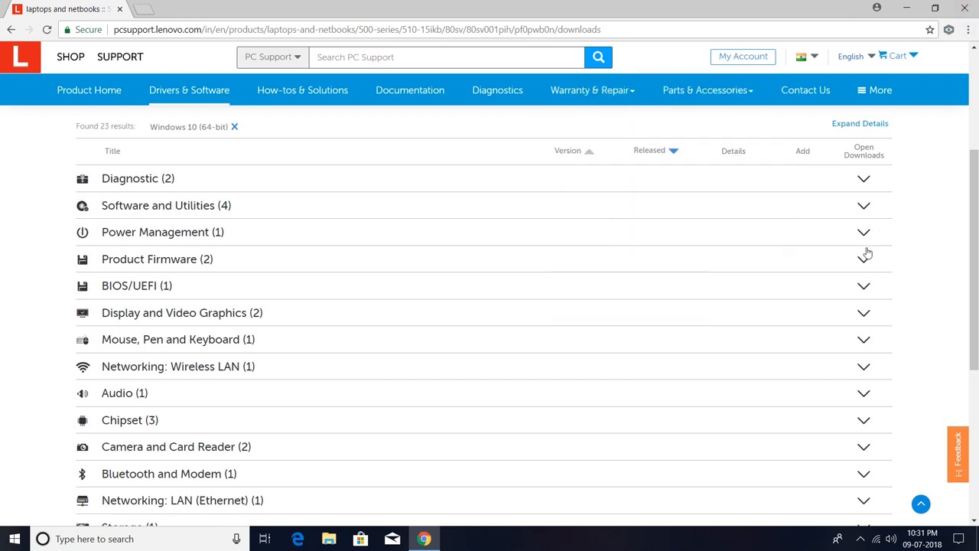
click(863, 232)
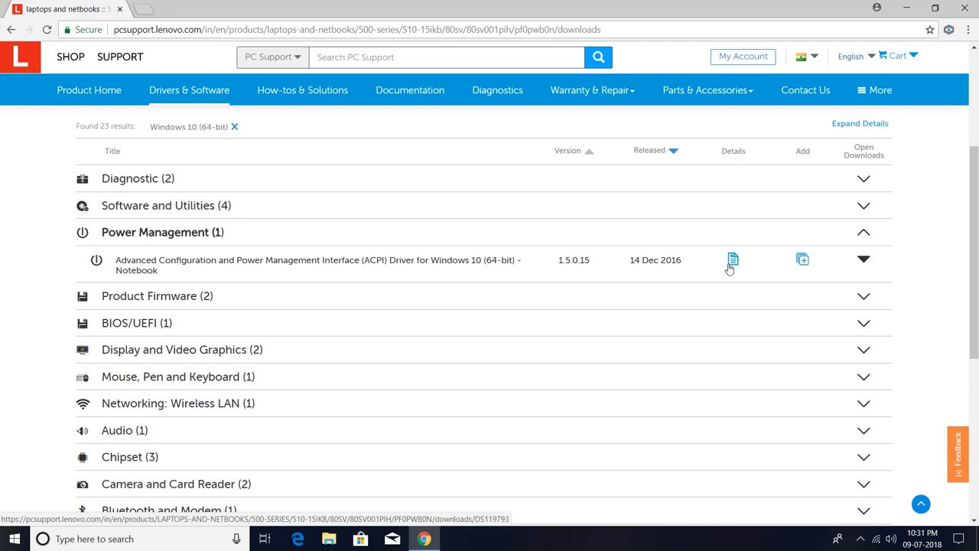
scroll(down, 3)
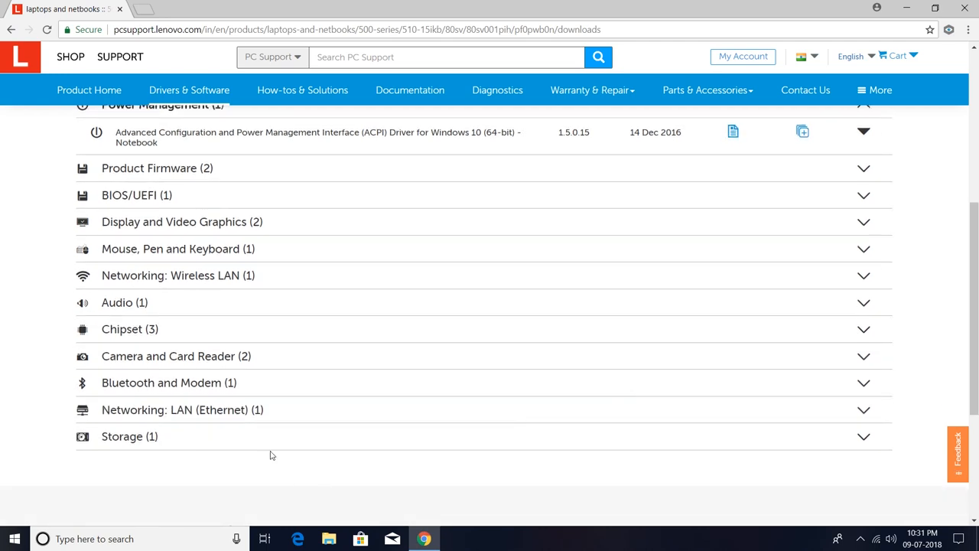
mouse_move(175, 263)
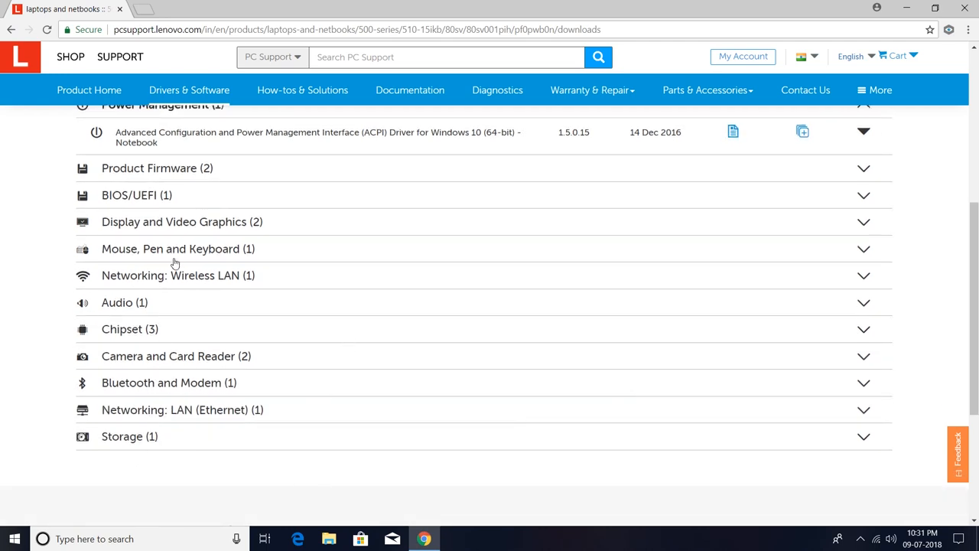
scroll(up, 3)
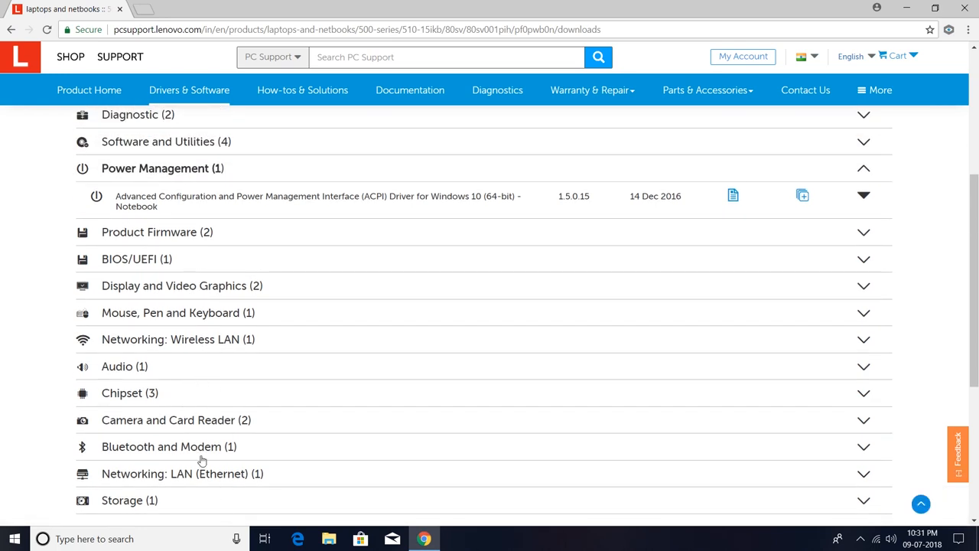
scroll(up, 3)
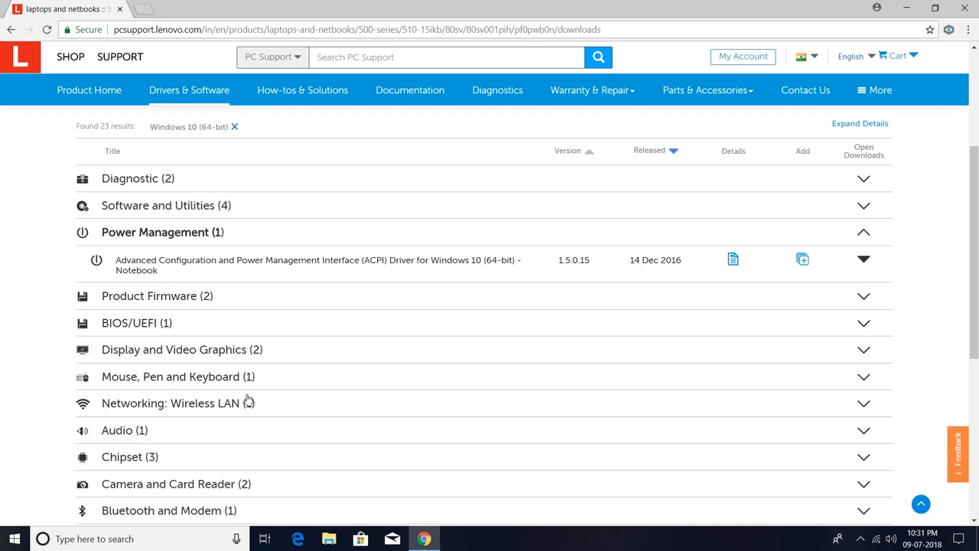
mouse_move(719, 251)
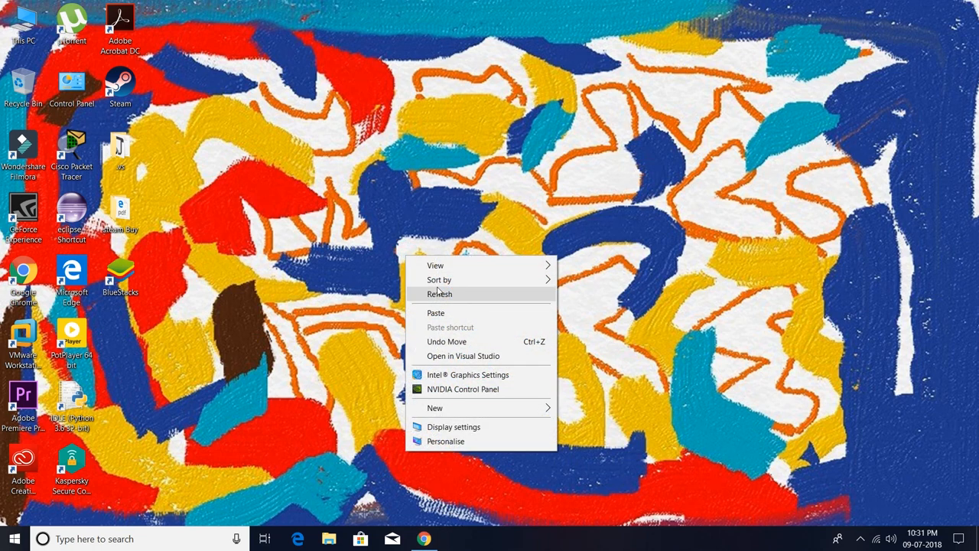
- Refresh the desktop and browse File Explorer to the LENOVO (F:) drive
click(440, 294)
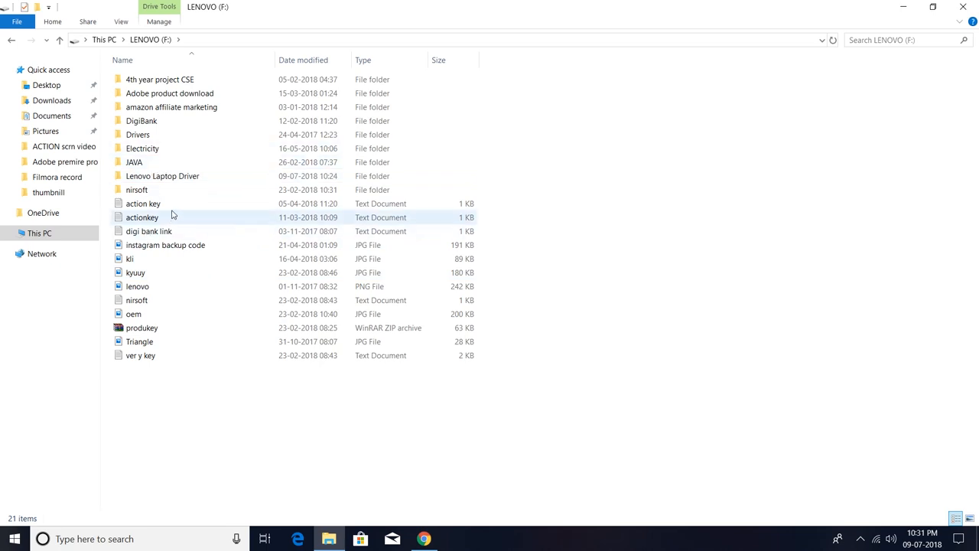
click(163, 176)
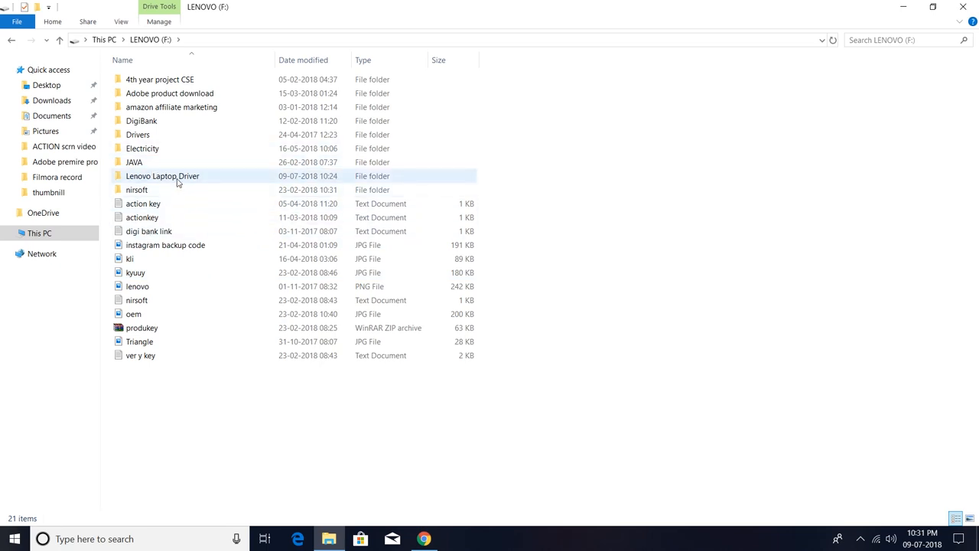
mouse_move(153, 183)
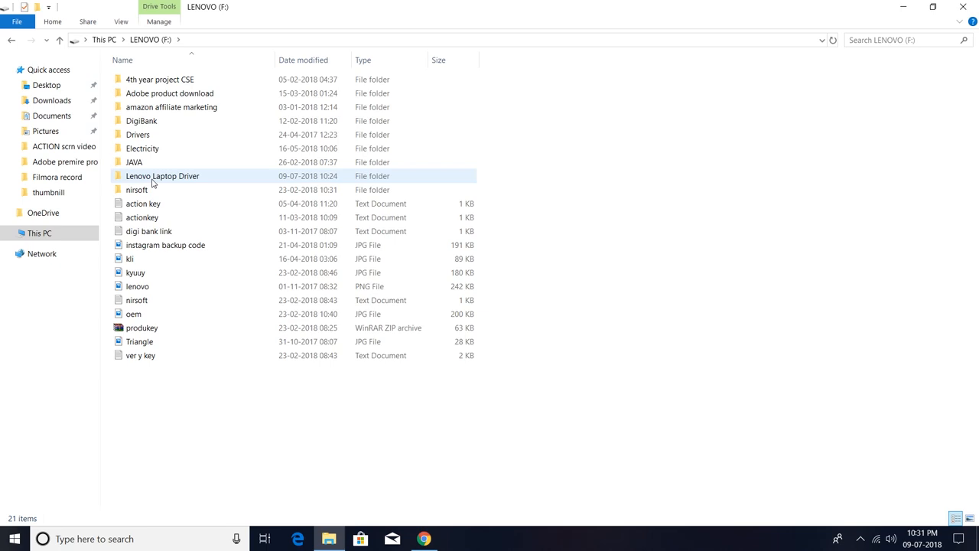
mouse_move(162, 176)
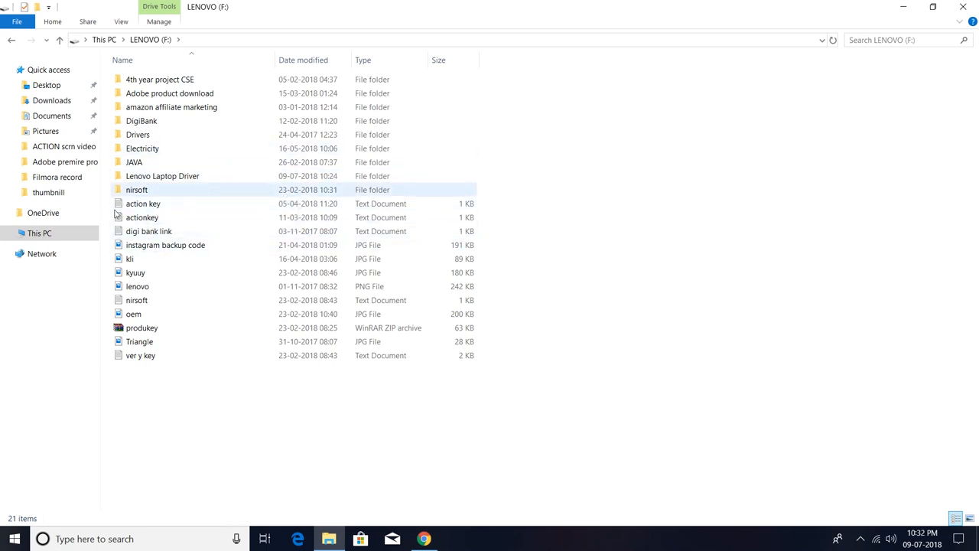
- Enter the Lenovo Laptop Driver folder and run the wwet030e installer application
double_click(162, 176)
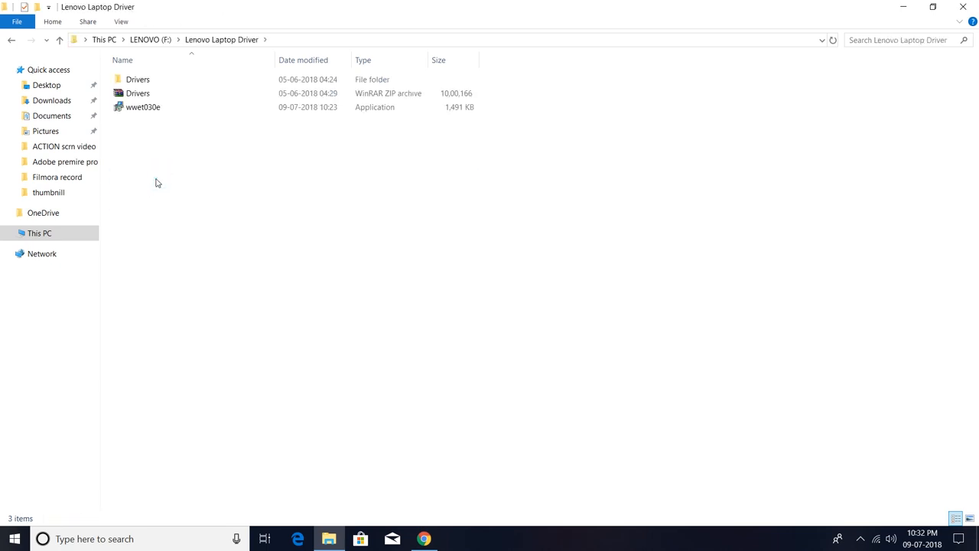
mouse_move(143, 107)
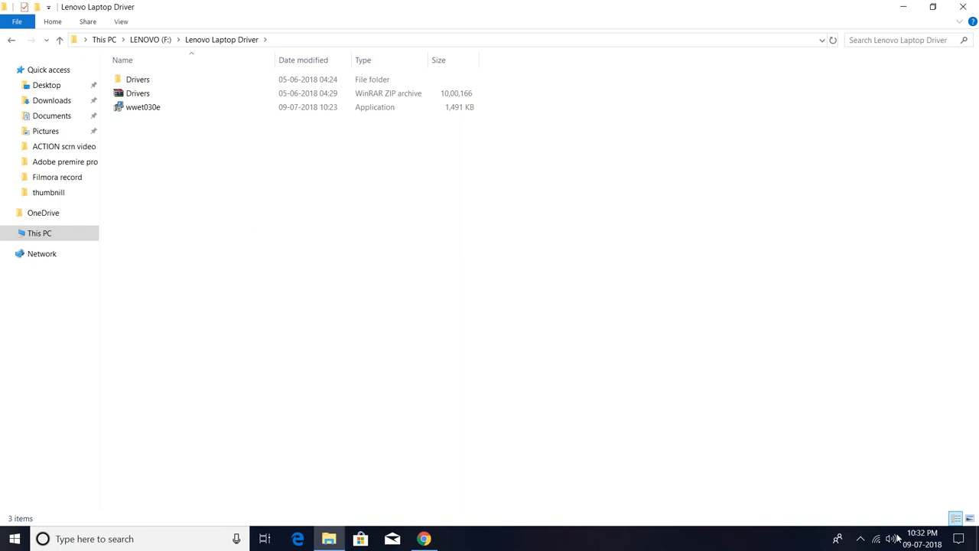
click(877, 539)
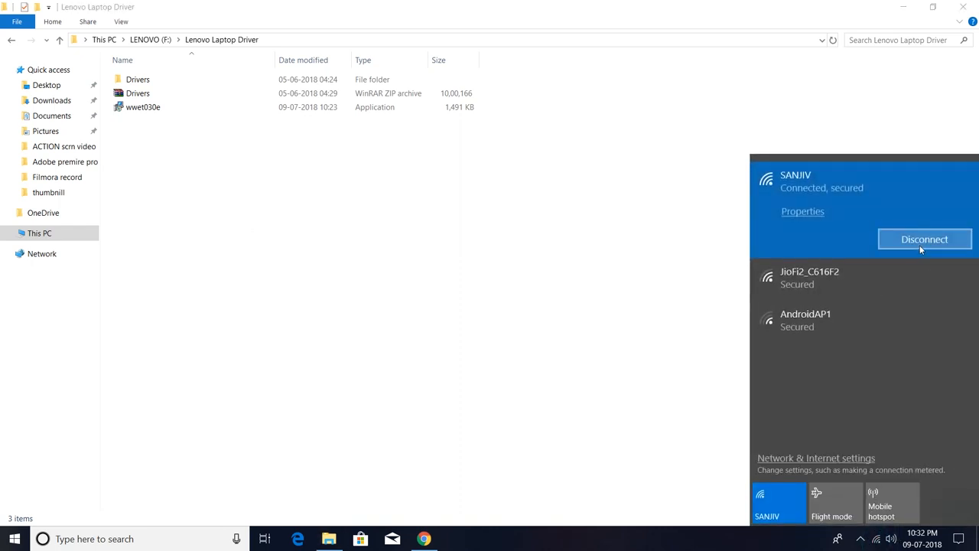
right_click(606, 218)
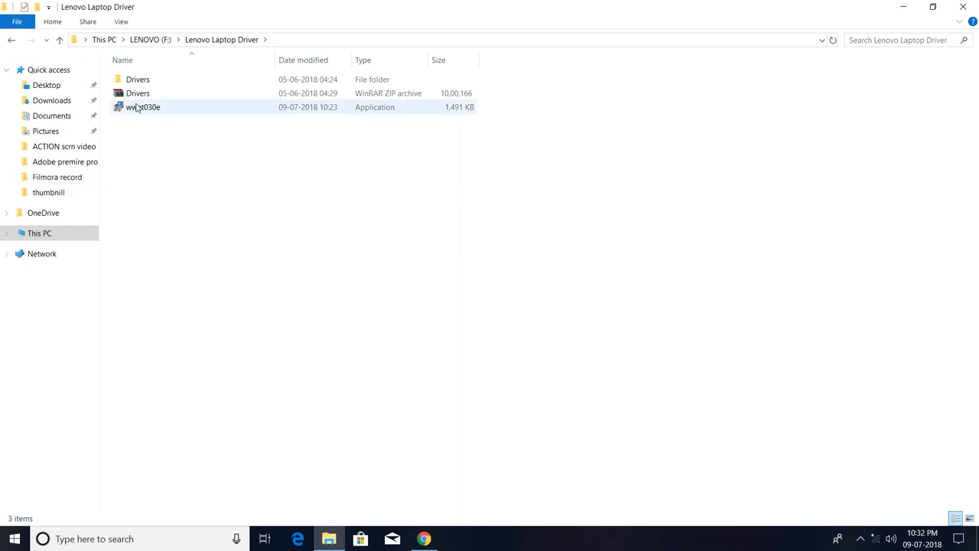
click(142, 107)
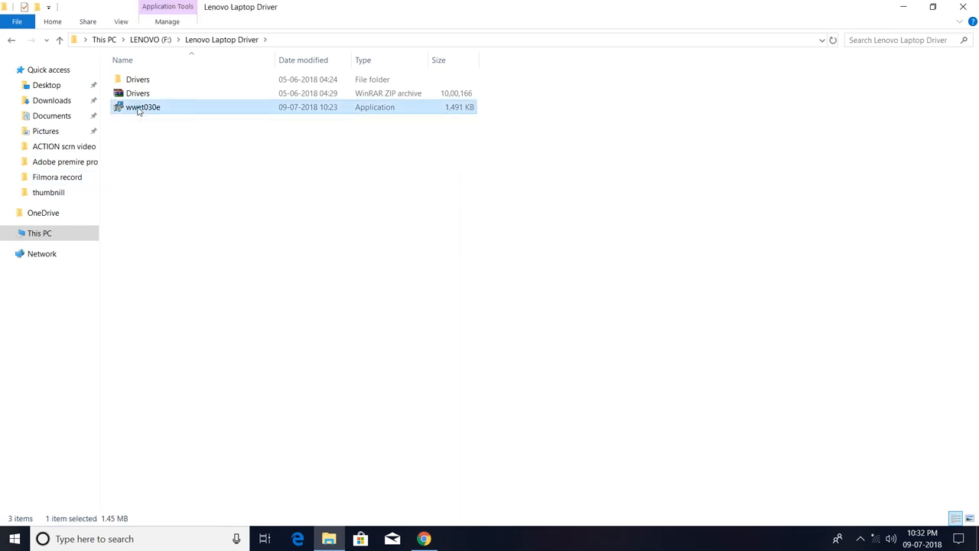
double_click(144, 107)
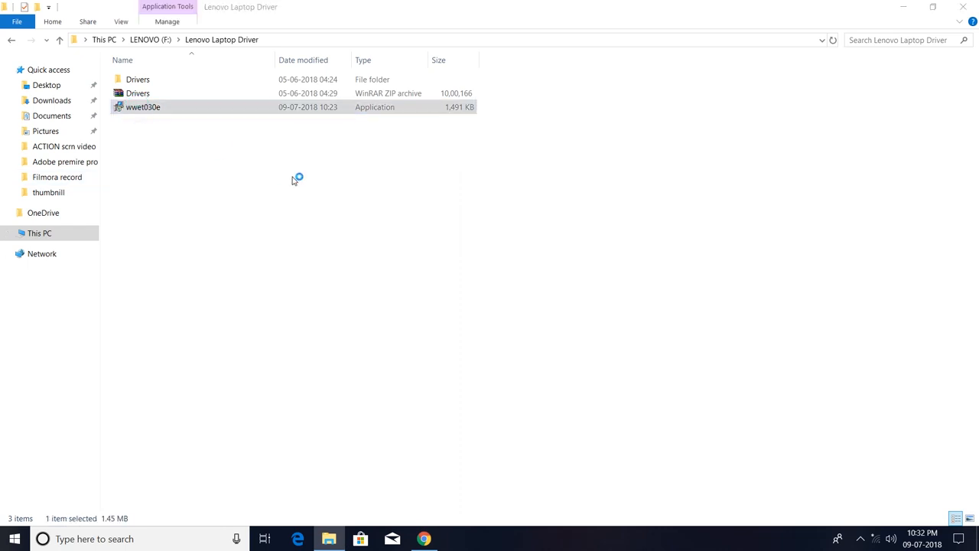
- Step through ACPIDriver Setup: accept the licence, keep the default folder, finish with 'Install ACPIDriver now' checked
double_click(144, 107)
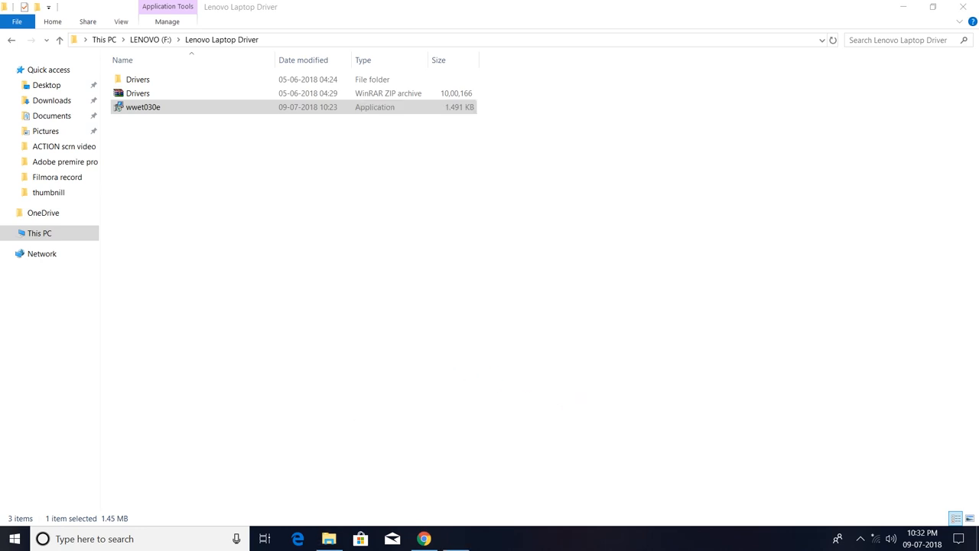
mouse_move(407, 327)
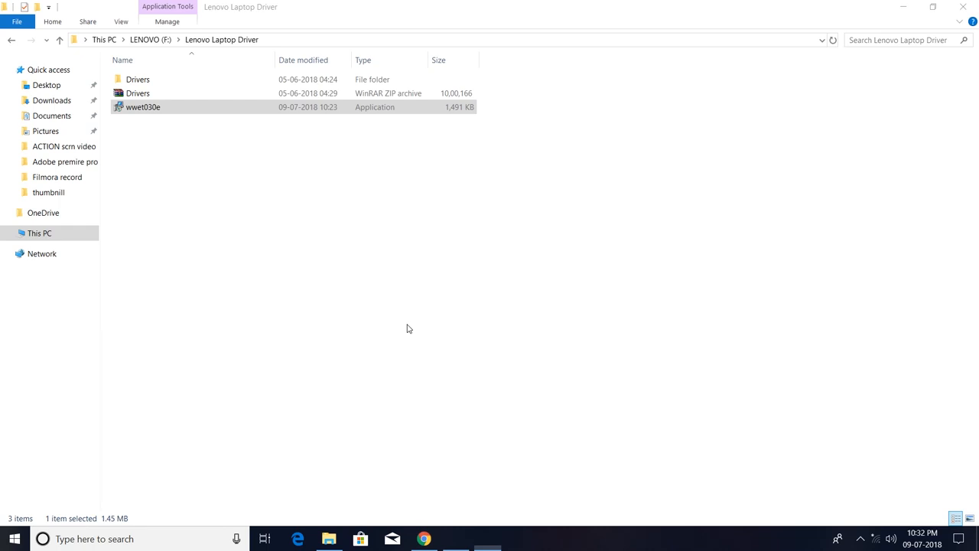
double_click(144, 107)
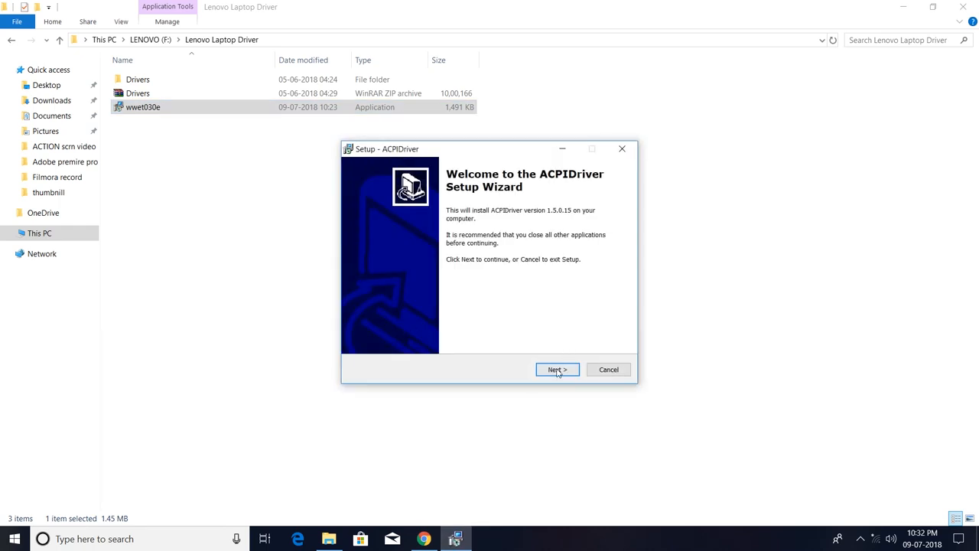
click(557, 369)
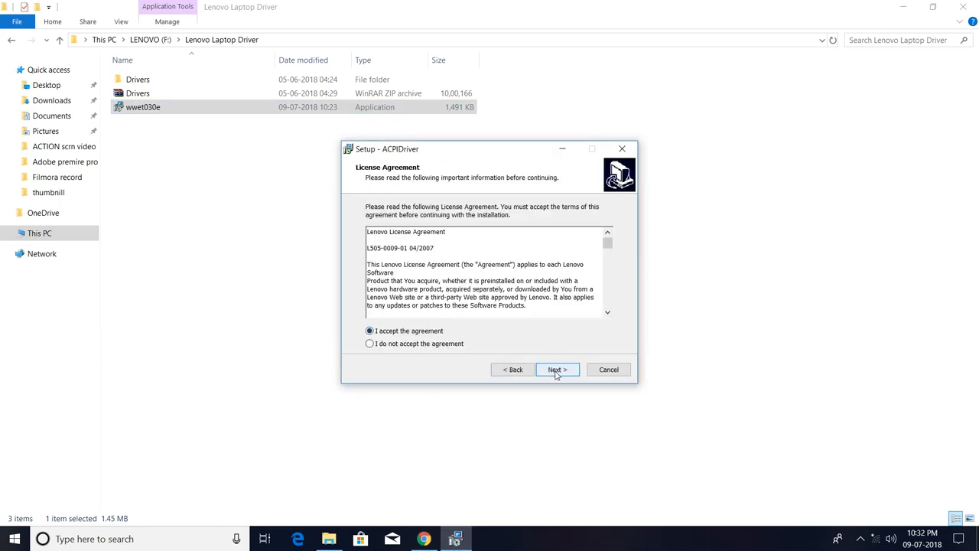
click(557, 369)
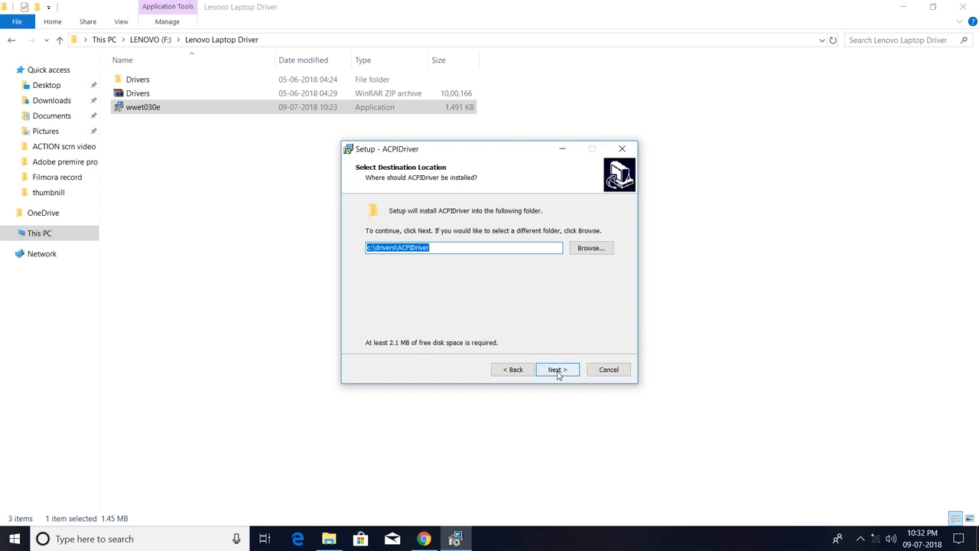
click(557, 369)
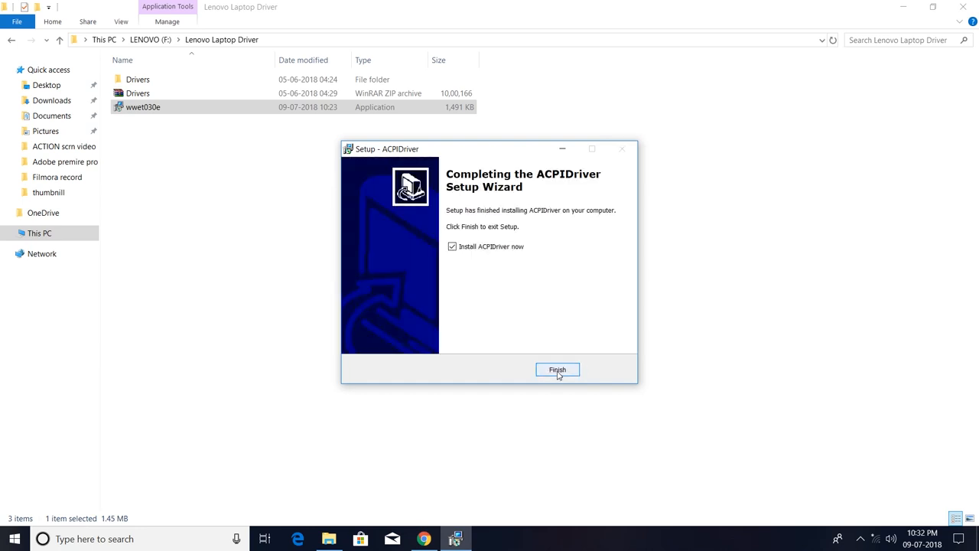
click(557, 368)
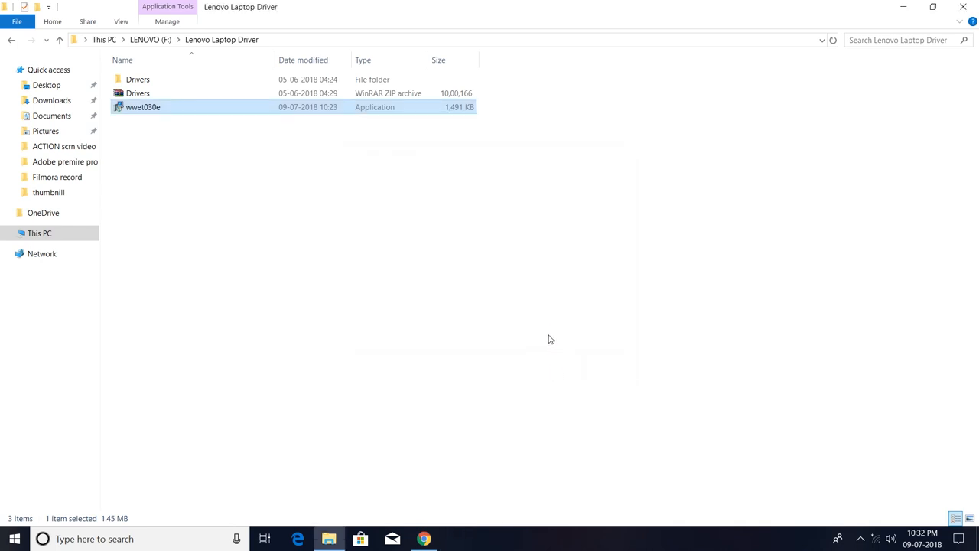
- Reopen Computer Management from This PC, go to Device Manager and expand Display adapters
click(860, 539)
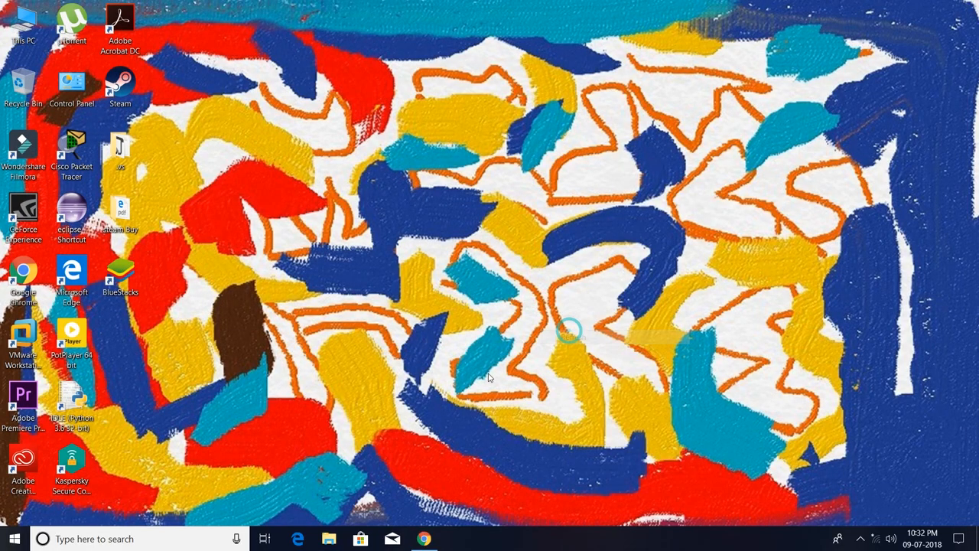
right_click(21, 23)
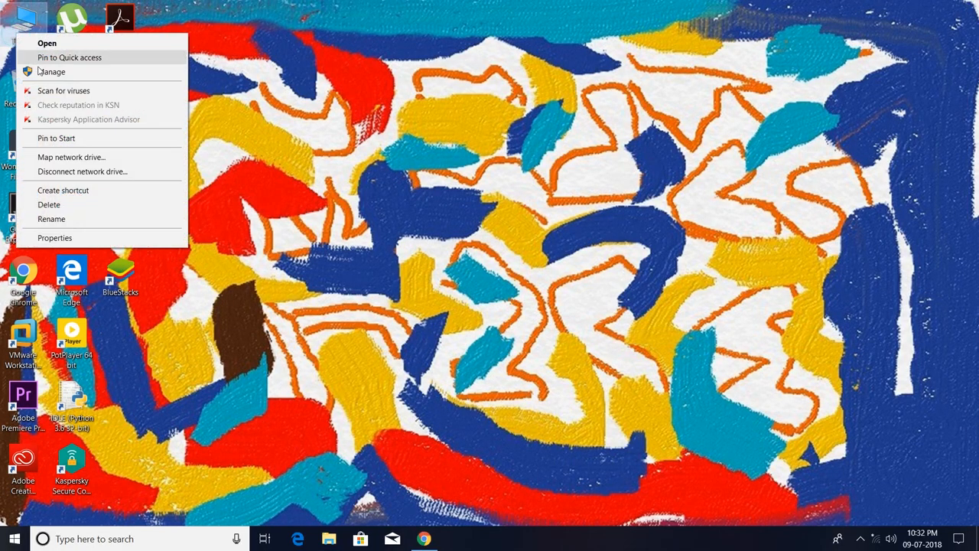
click(352, 169)
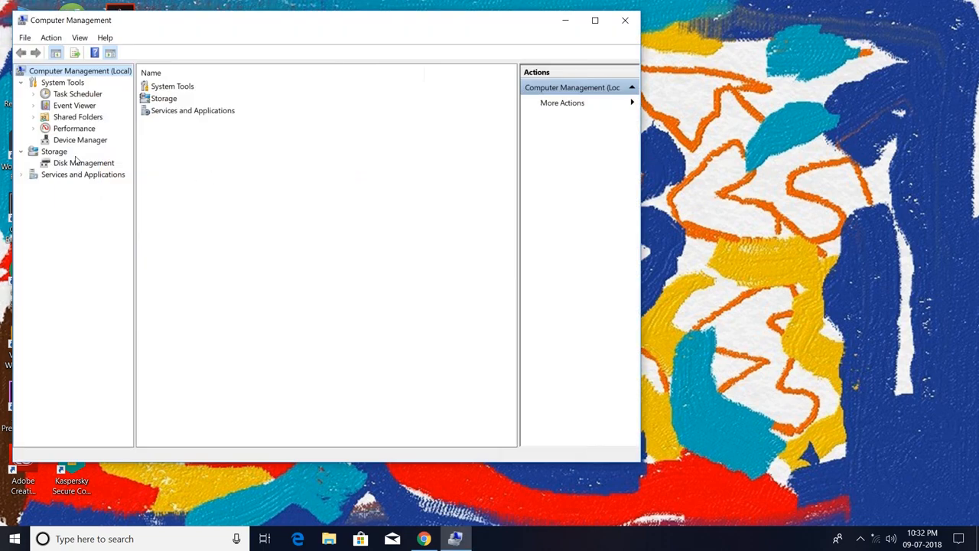
click(80, 139)
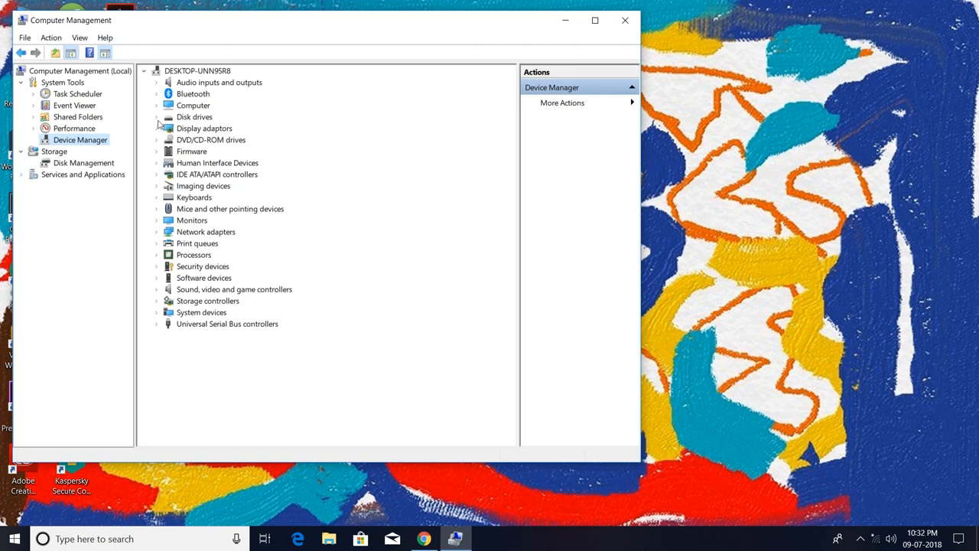
click(156, 129)
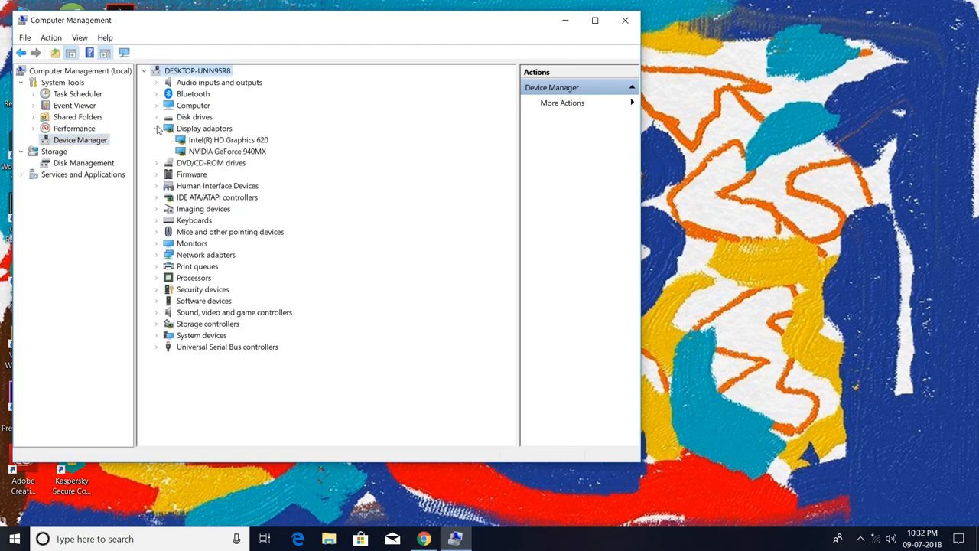
click(156, 128)
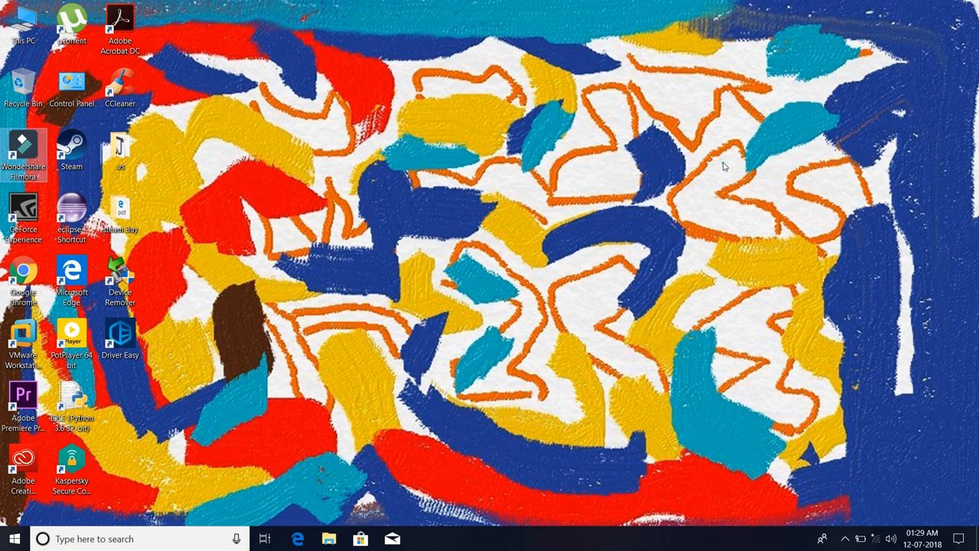
mouse_move(572, 201)
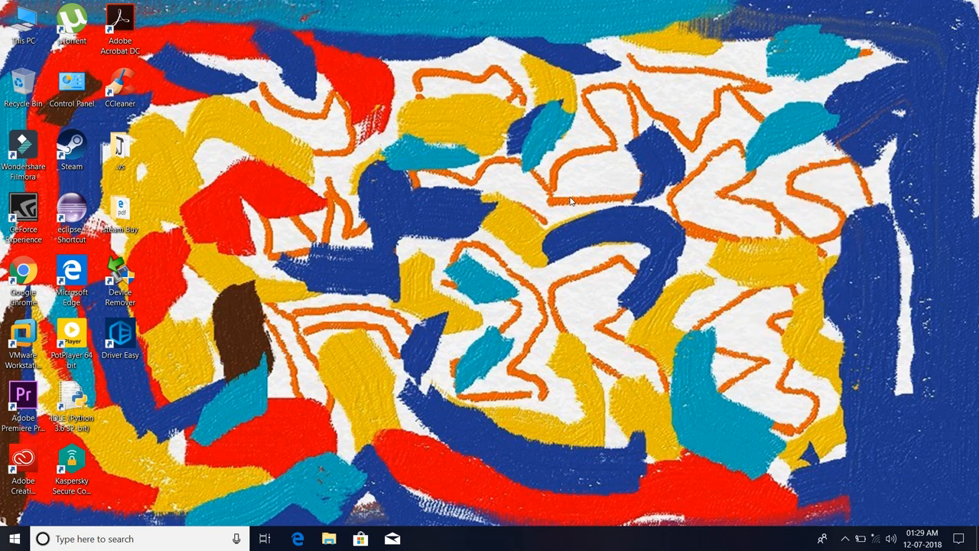
mouse_move(361, 239)
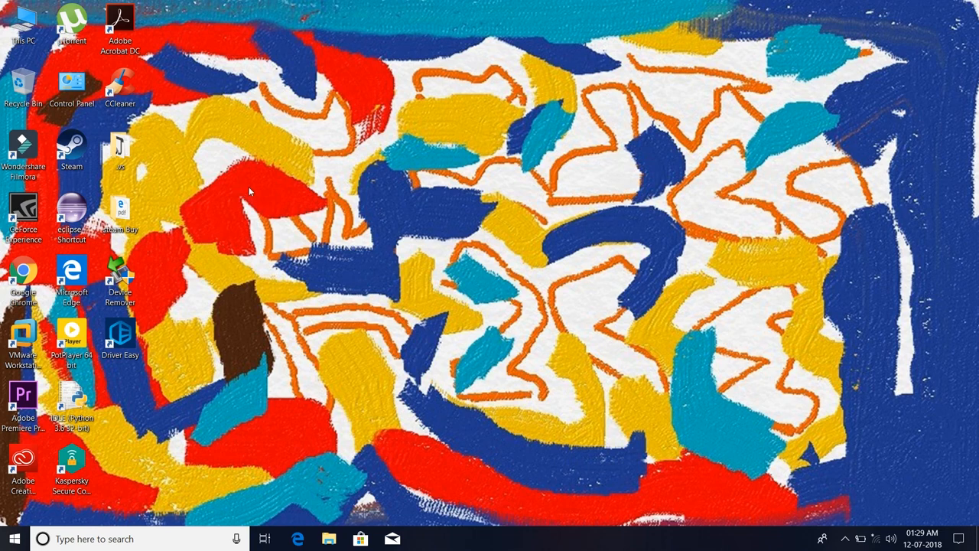
- After the restart, refresh the desktop and bring Computer Management back up
right_click(248, 191)
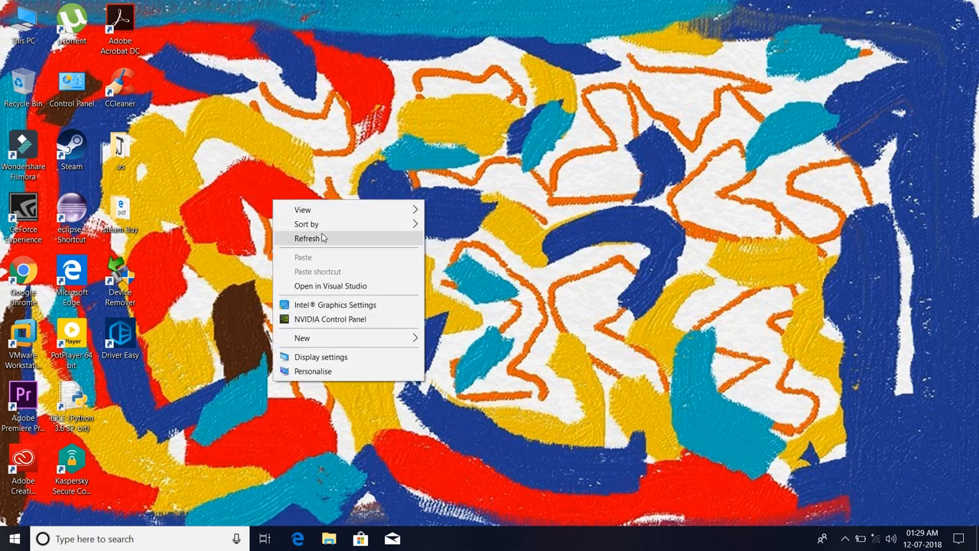
click(306, 239)
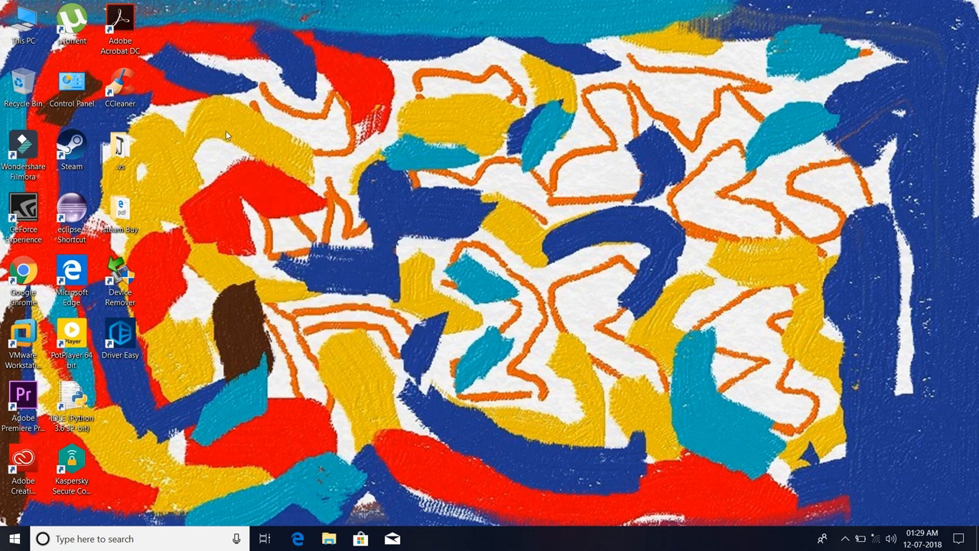
right_click(226, 136)
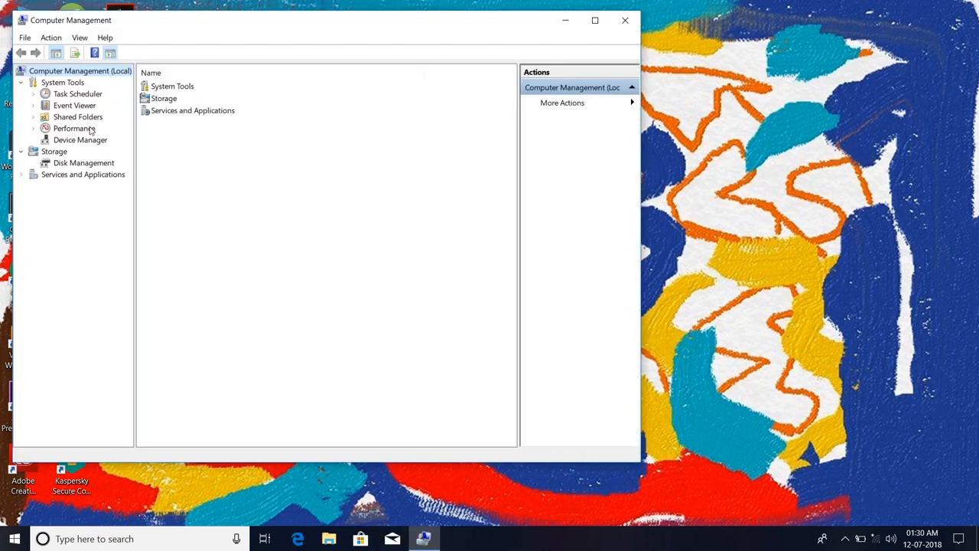
- Confirm Batteries now lists Microsoft AC Adapter and ACPI-Compliant Control Method Battery
click(80, 139)
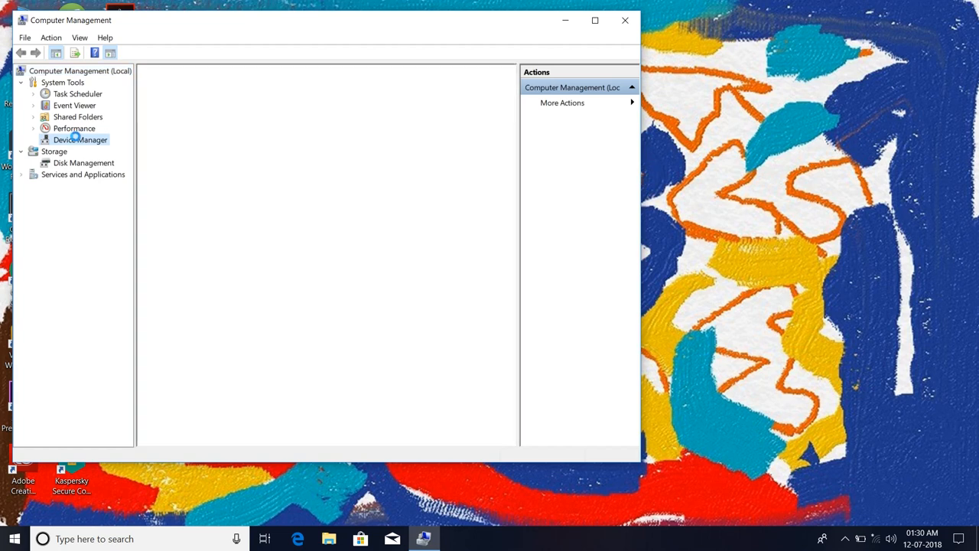
click(79, 139)
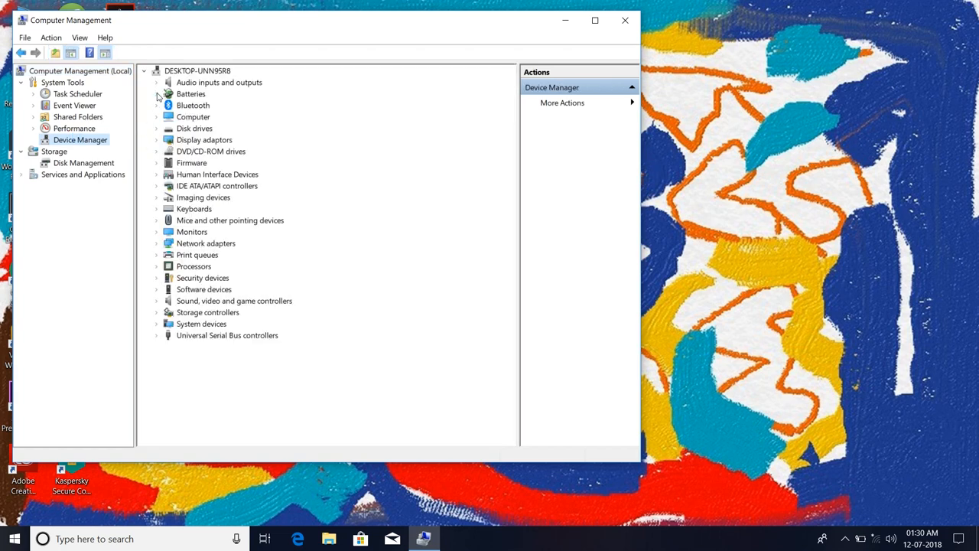
click(156, 94)
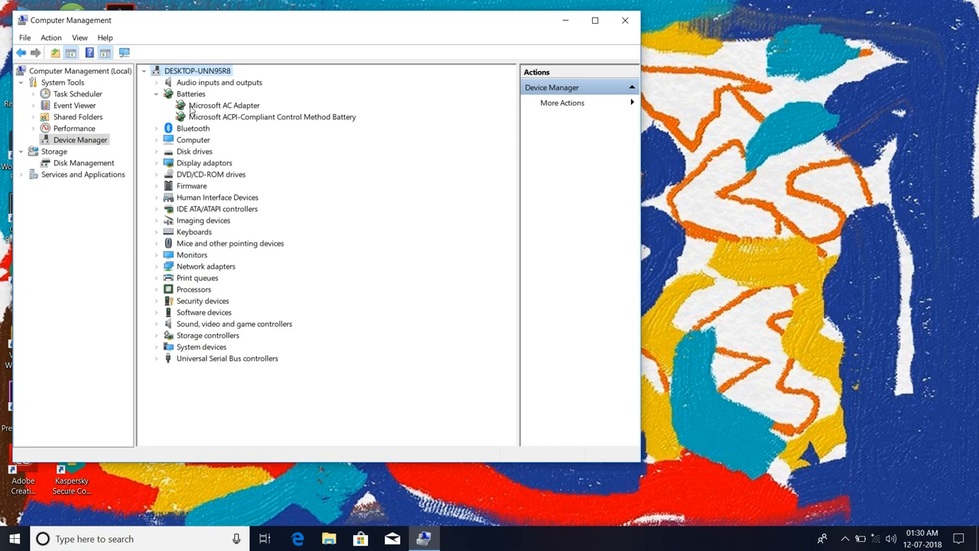
mouse_move(170, 126)
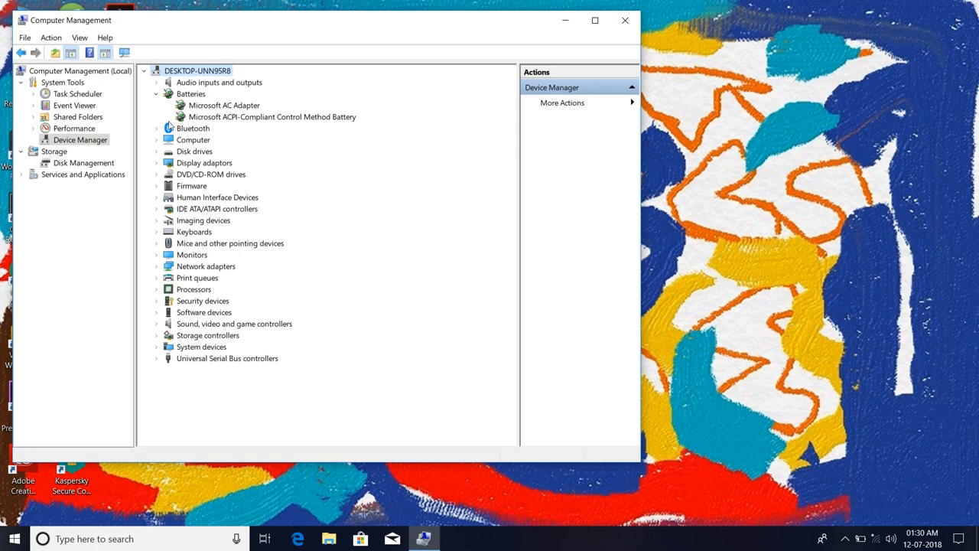
mouse_move(229, 116)
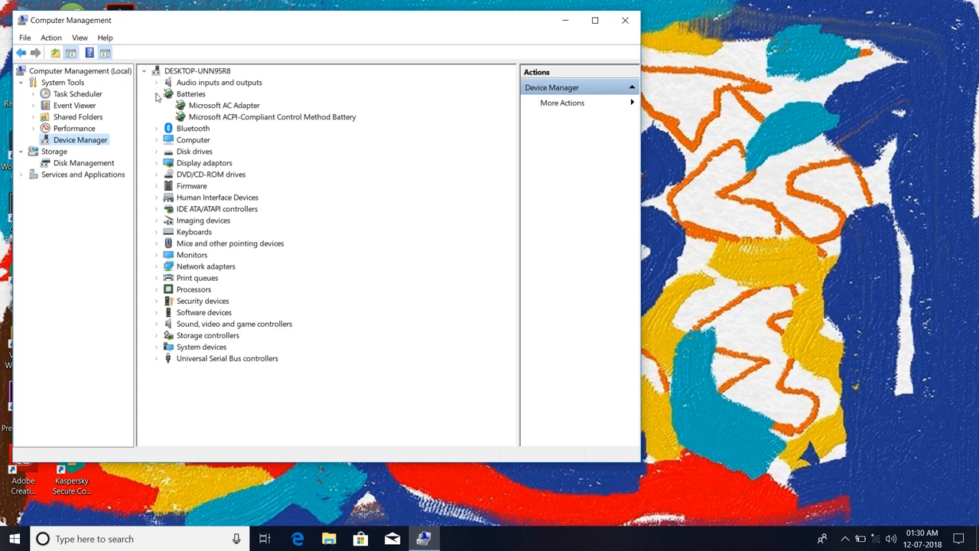
click(157, 93)
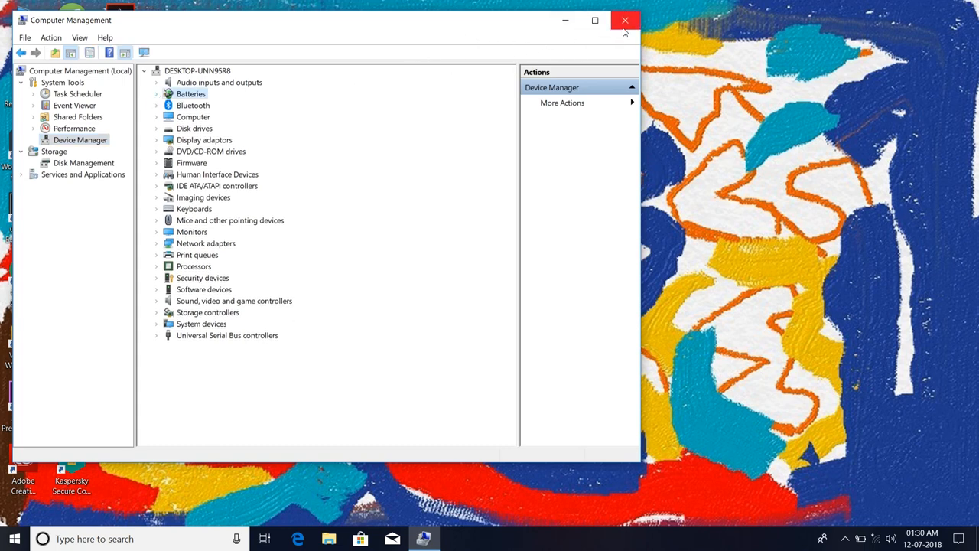
mouse_move(780, 122)
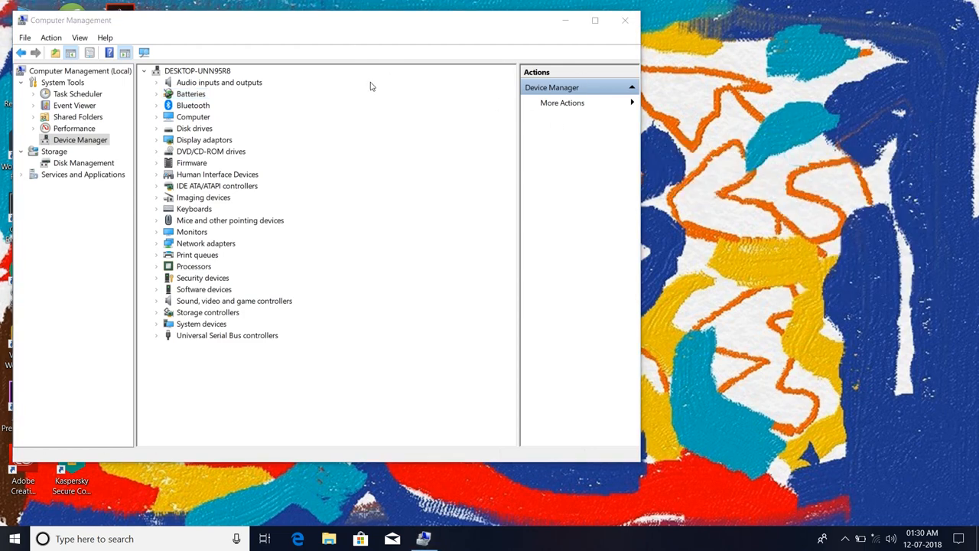
mouse_move(205, 130)
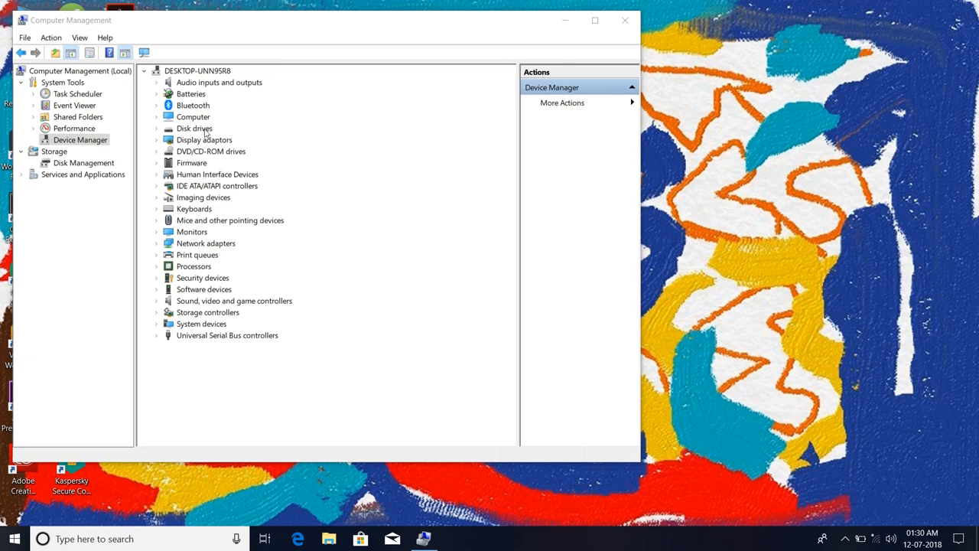
mouse_move(162, 122)
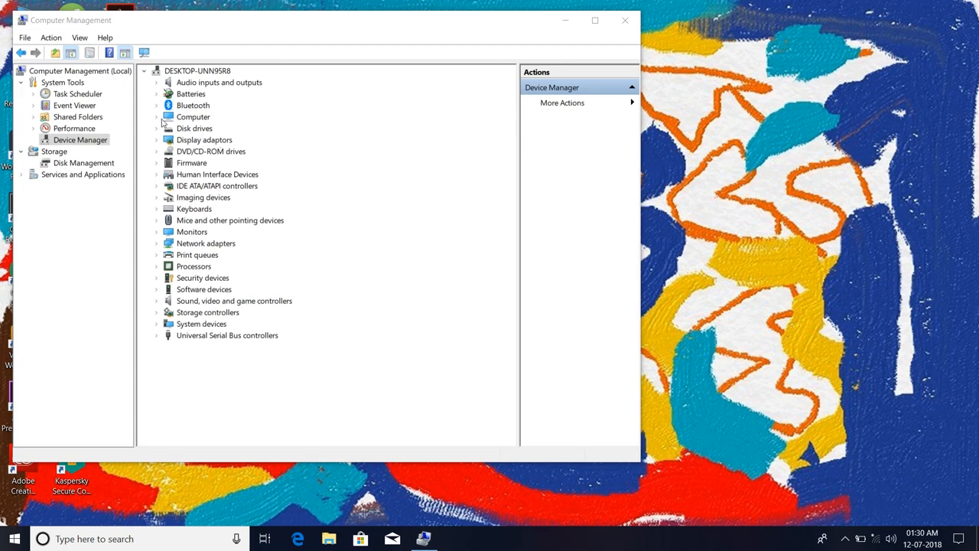
mouse_move(162, 67)
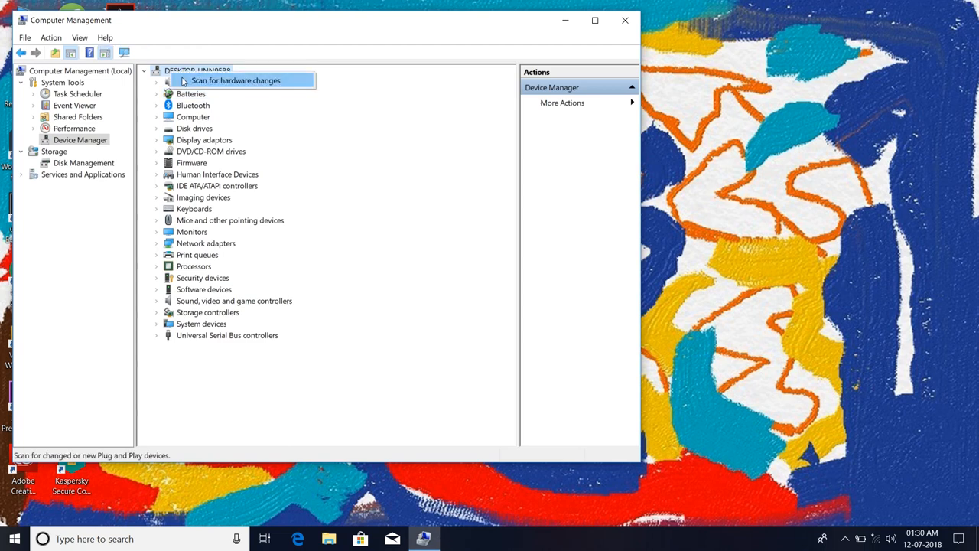
mouse_move(177, 100)
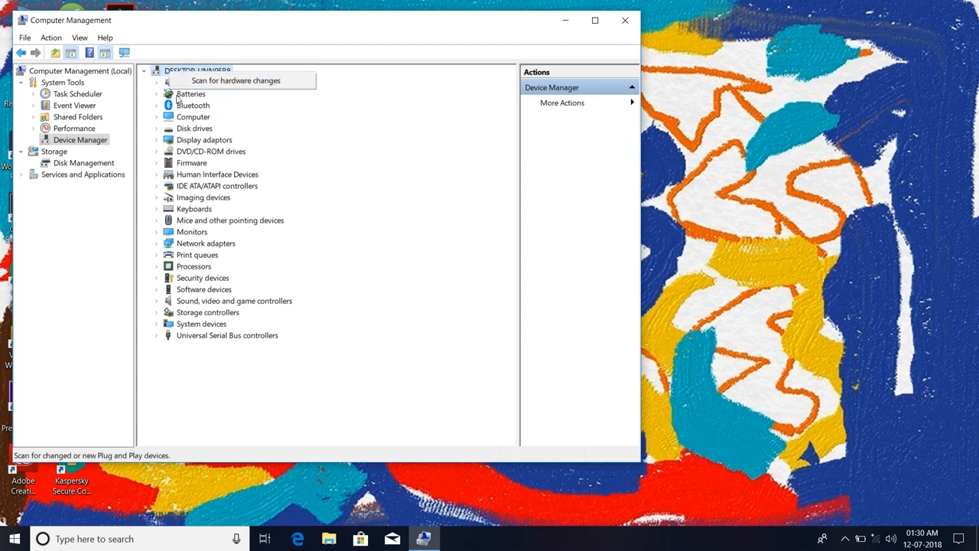
- Scan for hardware changes from the computer-name node in Device Manager
click(236, 80)
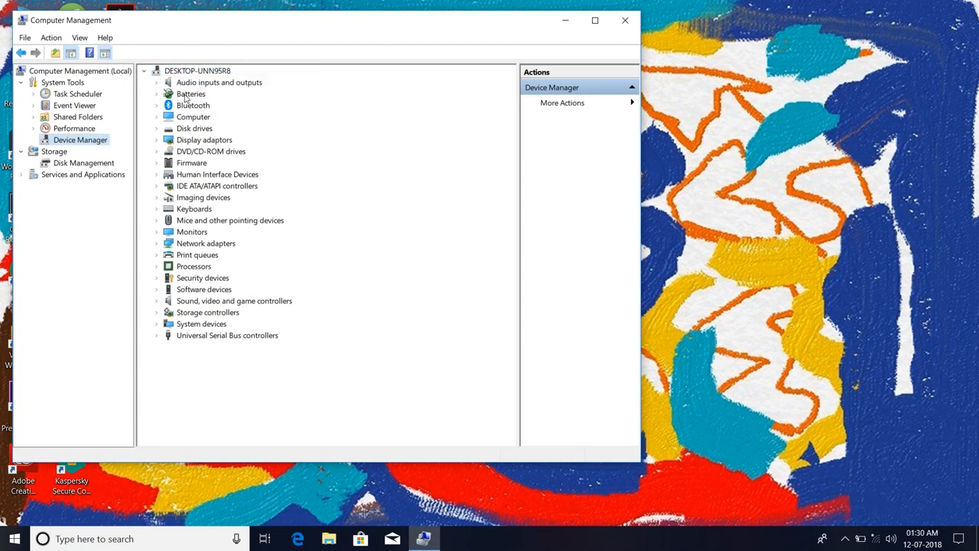
mouse_move(211, 119)
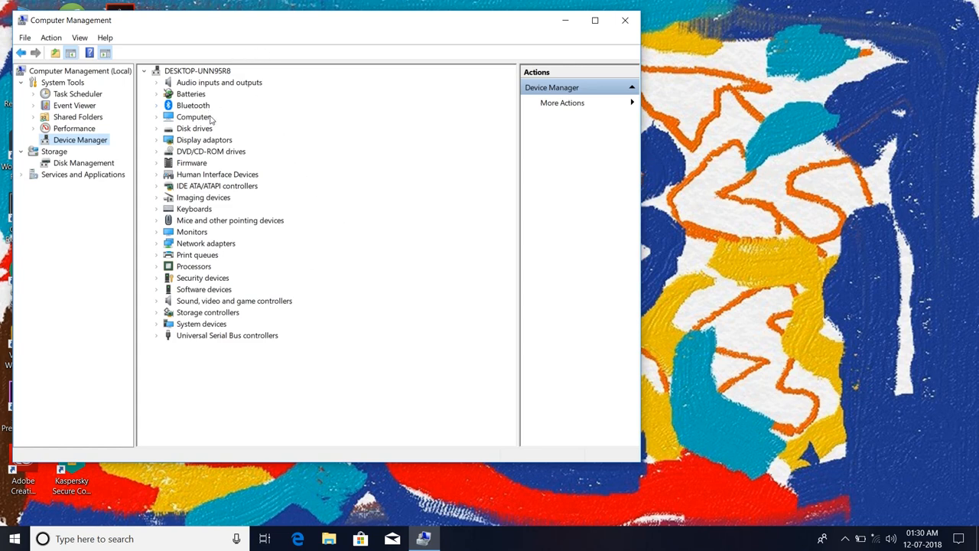
mouse_move(211, 130)
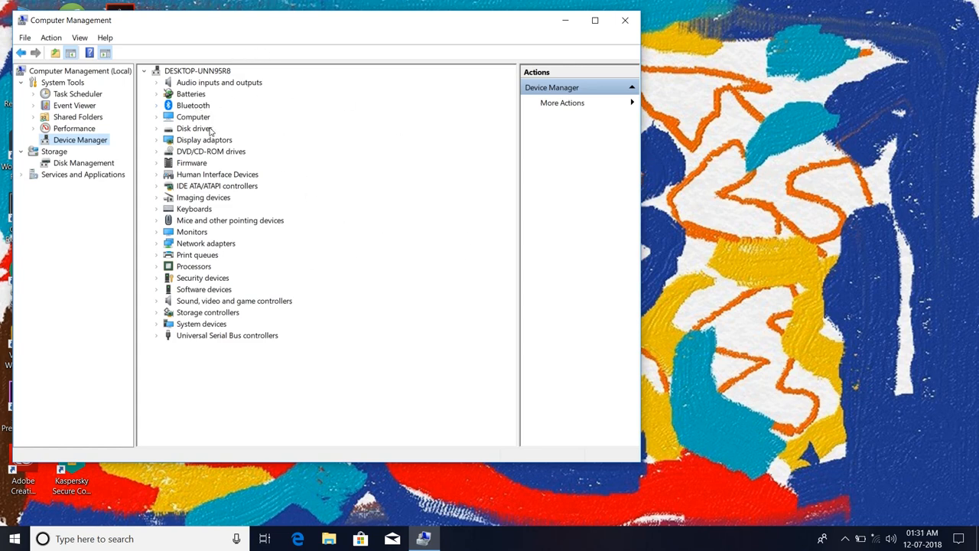
mouse_move(395, 122)
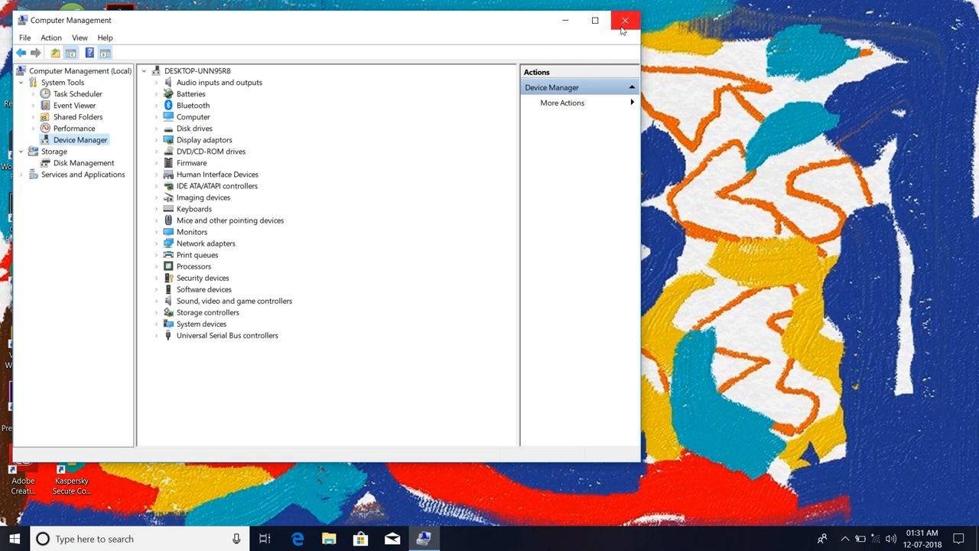
mouse_move(559, 65)
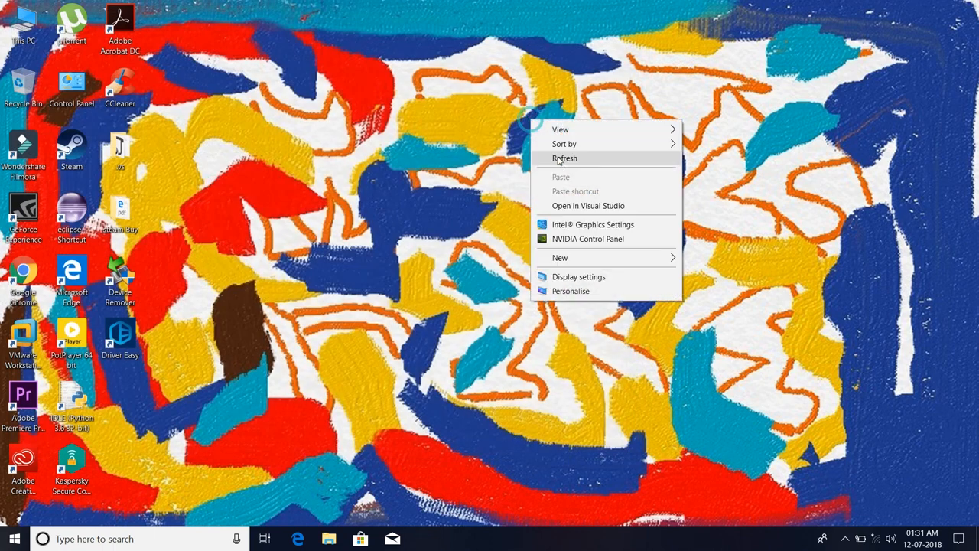
click(565, 157)
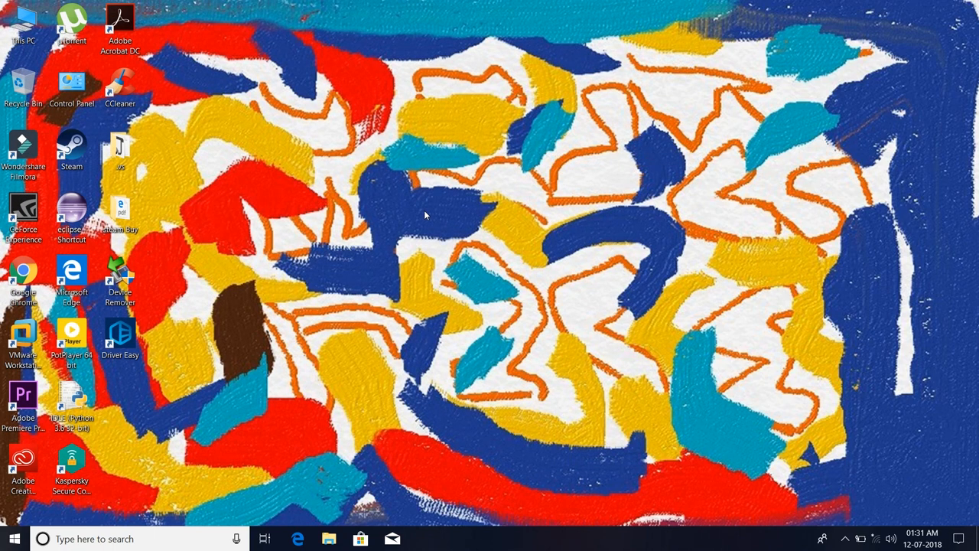